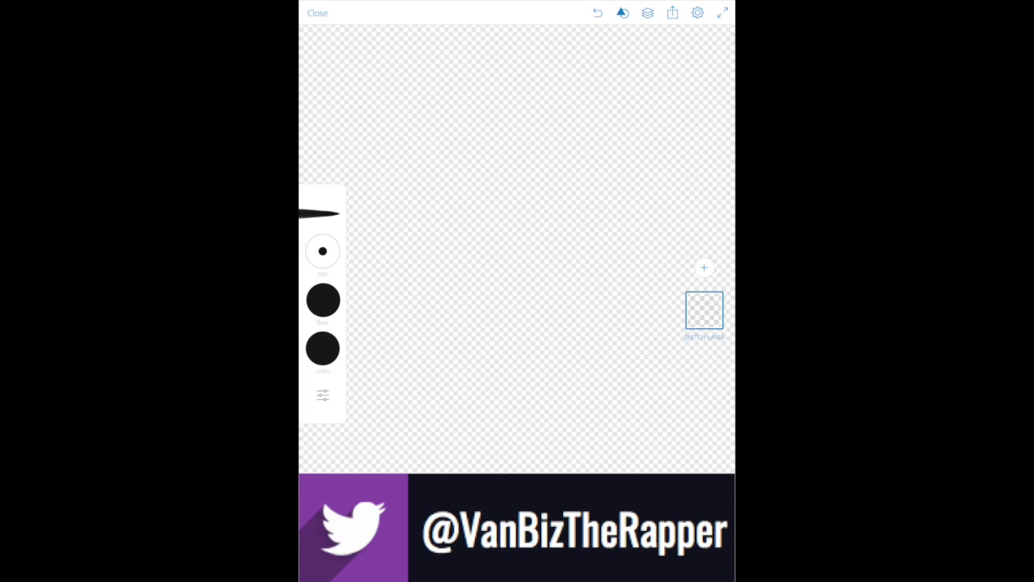
# Step: Sketch two eye ovals, the round head outline and a jagged toothy snout to the right
pyautogui.moveTo(433, 159); pyautogui.dragTo(493, 158)
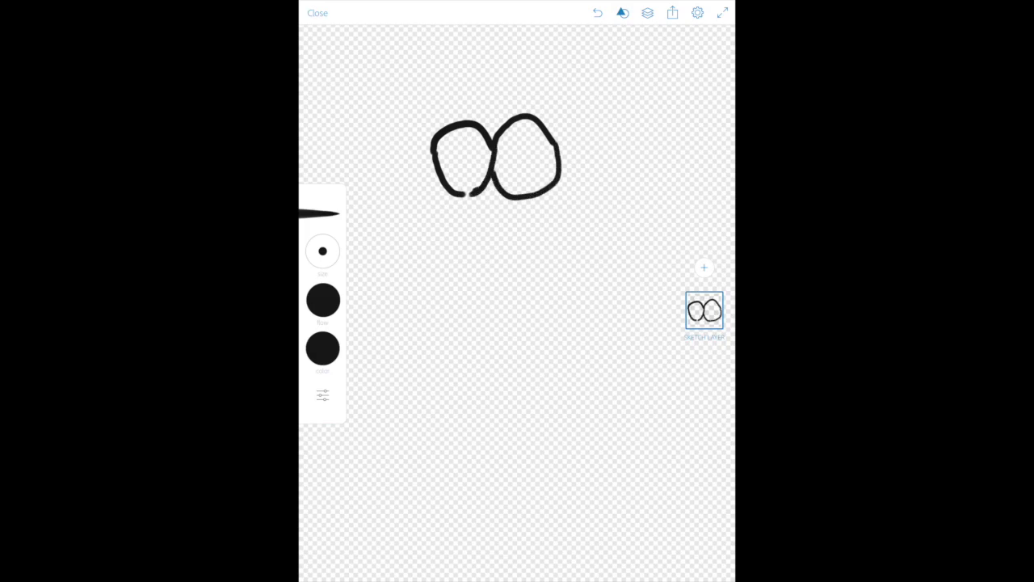
pyautogui.moveTo(525, 181); pyautogui.dragTo(549, 197)
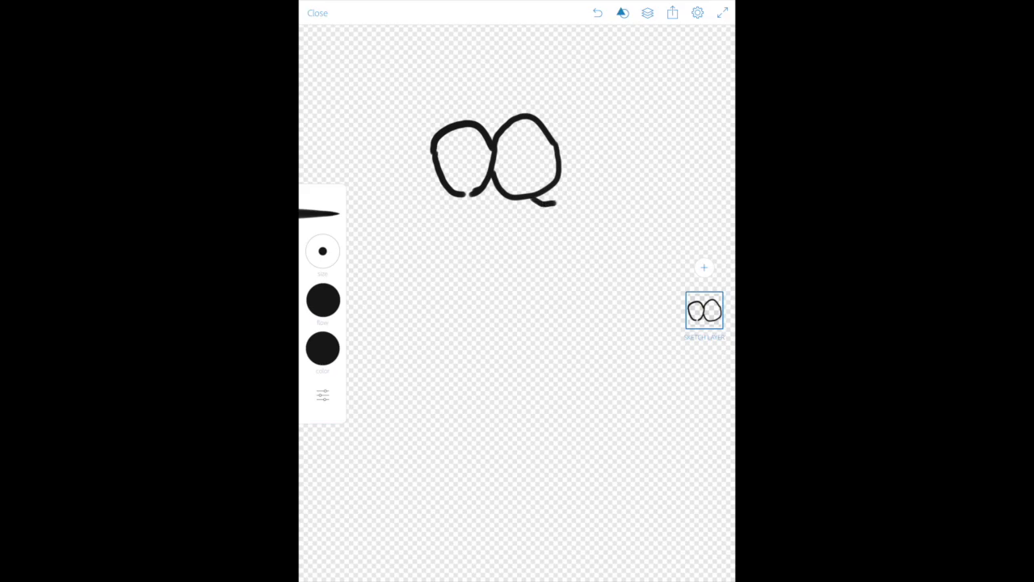
pyautogui.moveTo(548, 204); pyautogui.dragTo(627, 251)
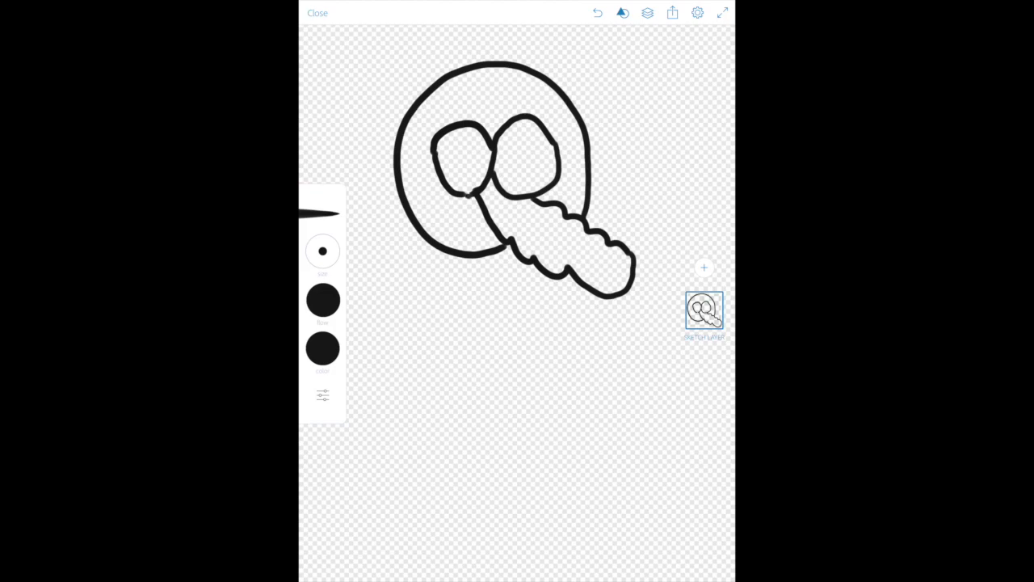
# Step: Draw the lower jaw, undoing the oversized first stroke and redrawing it smaller under the snout
pyautogui.moveTo(459, 186); pyautogui.dragTo(460, 214)
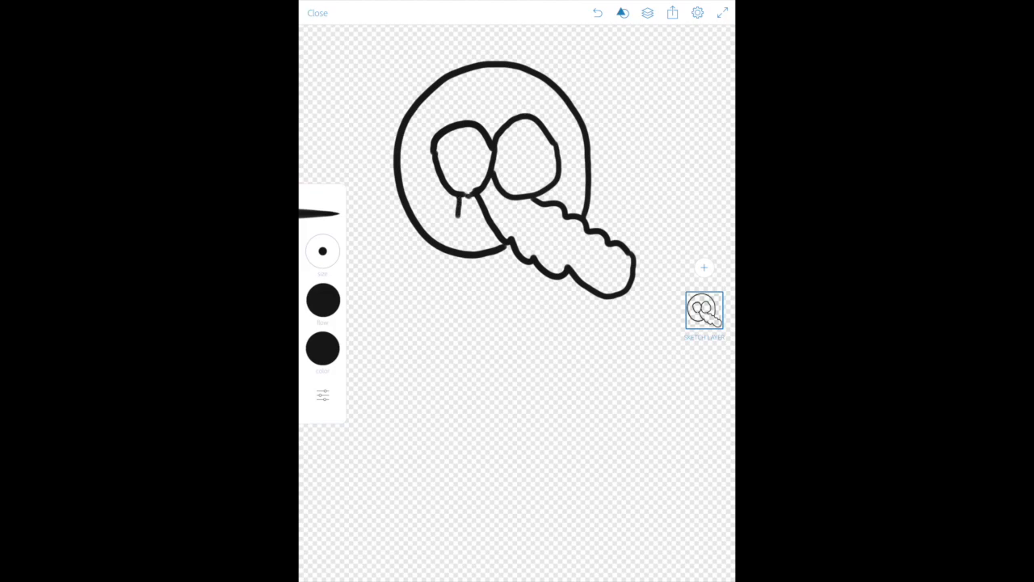
pyautogui.moveTo(456, 213); pyautogui.dragTo(558, 417)
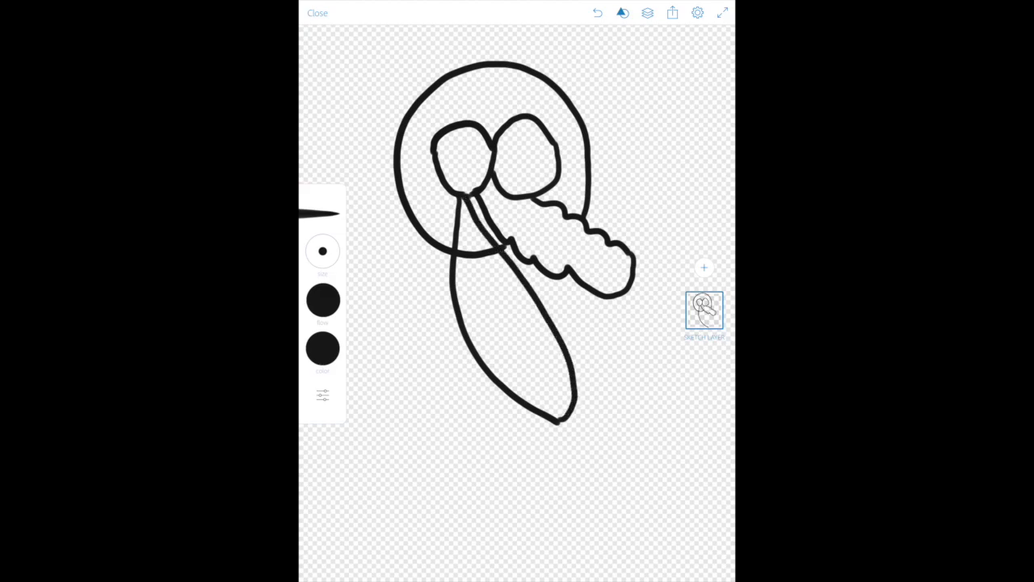
pyautogui.click(598, 13)
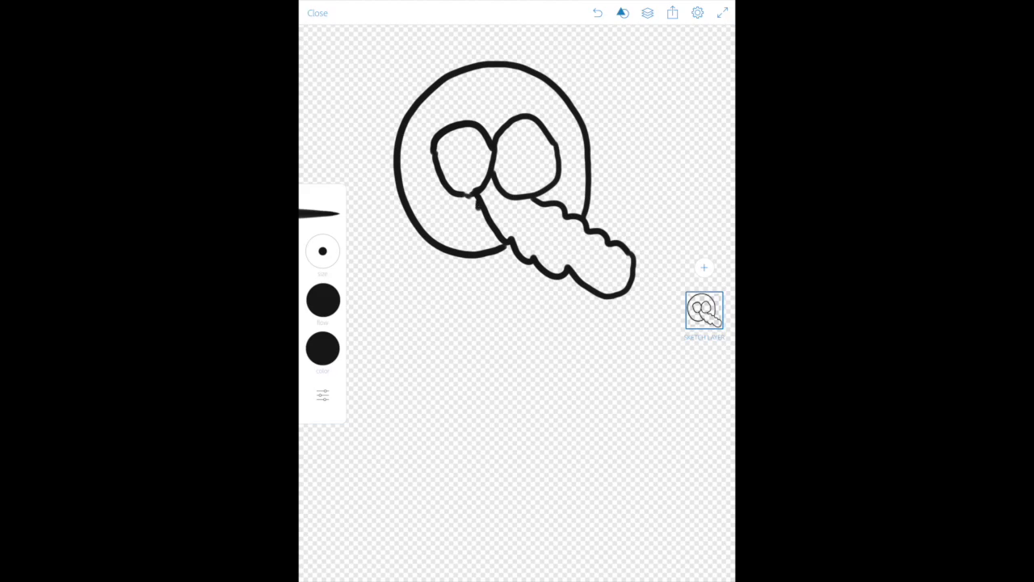
pyautogui.moveTo(476, 212); pyautogui.dragTo(558, 299)
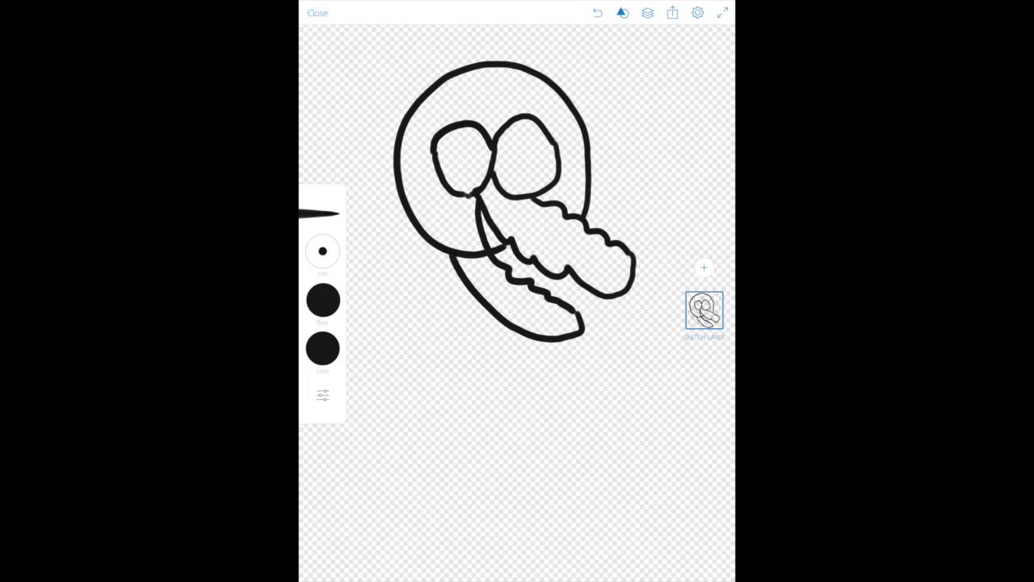
# Step: Check the brush types and add touch-up strokes around the mouth and snout edge
pyautogui.click(324, 299)
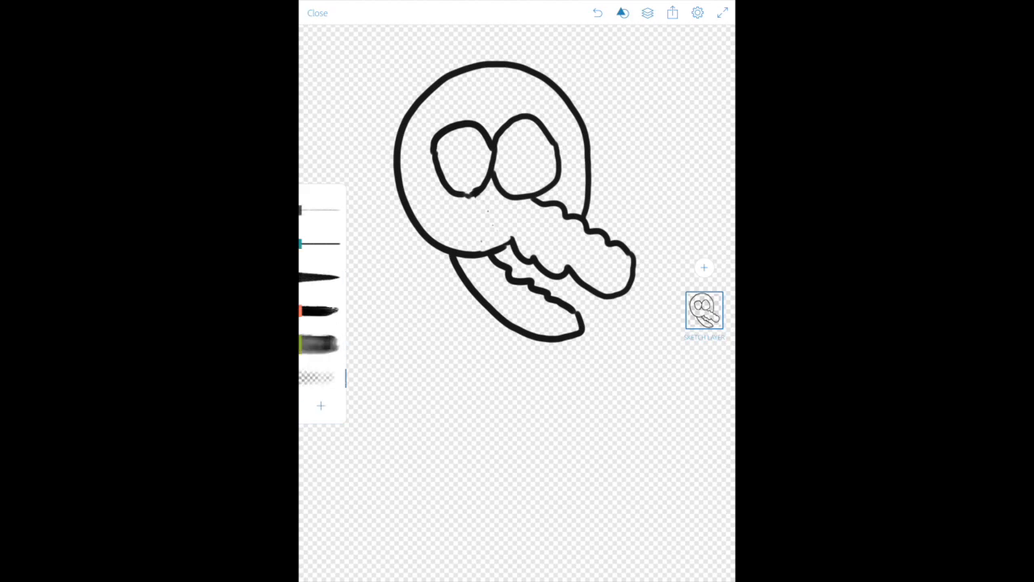
pyautogui.moveTo(485, 245); pyautogui.dragTo(514, 241)
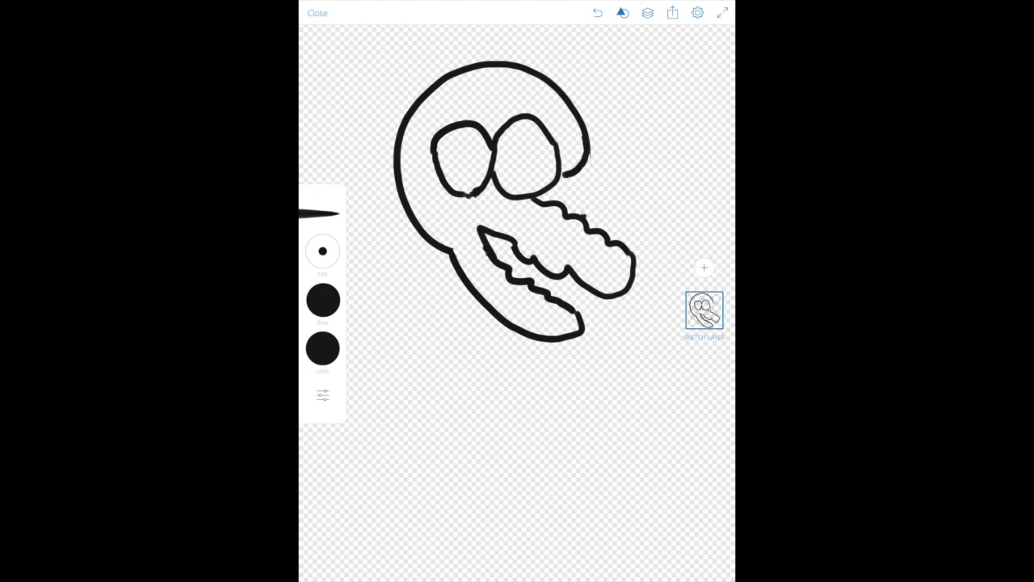
pyautogui.moveTo(588, 149); pyautogui.dragTo(581, 213)
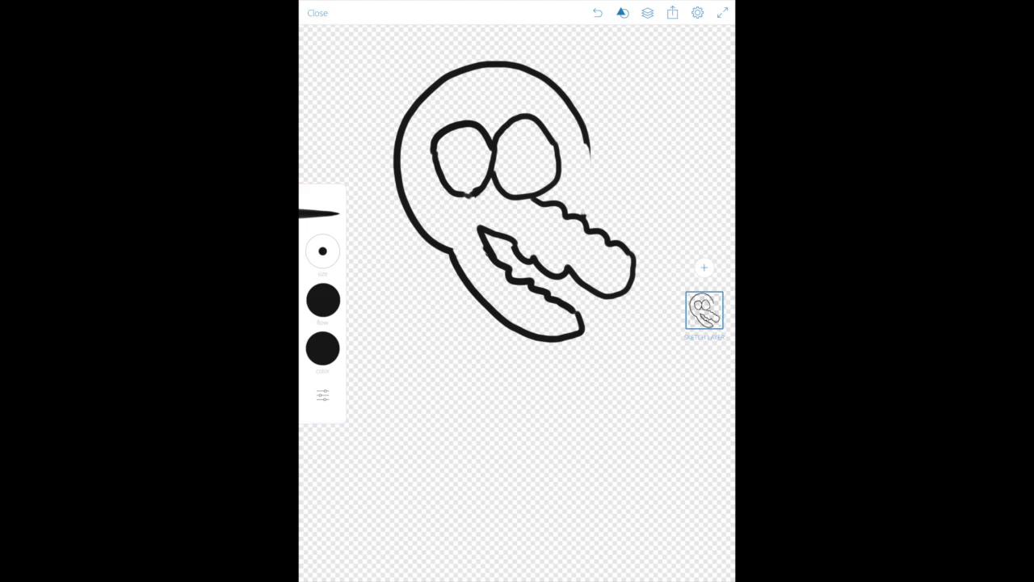
pyautogui.moveTo(585, 142); pyautogui.dragTo(590, 213)
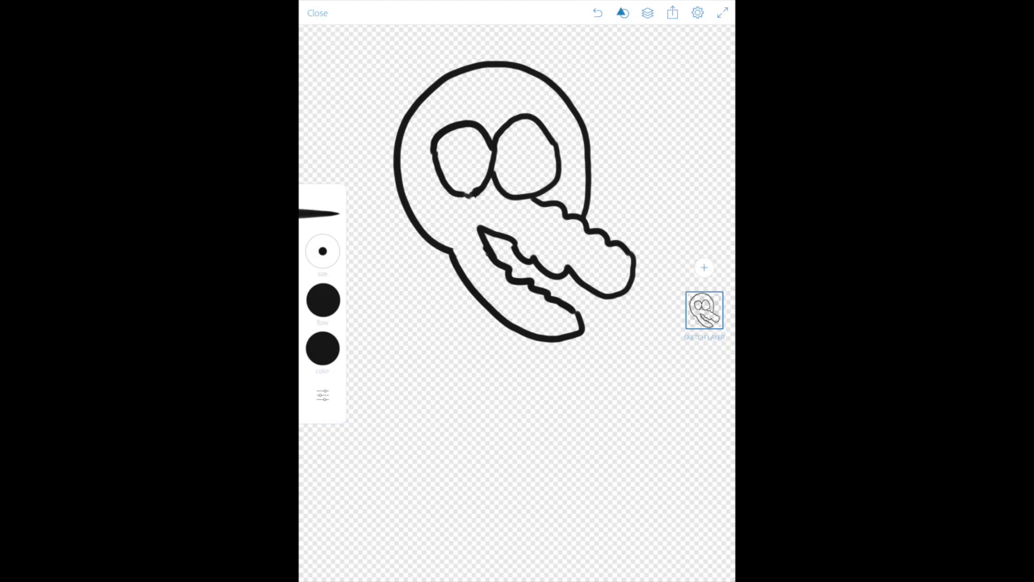
# Step: Draw a round body under the head with two stubby legs ending in small feet
pyautogui.moveTo(439, 259); pyautogui.dragTo(623, 407)
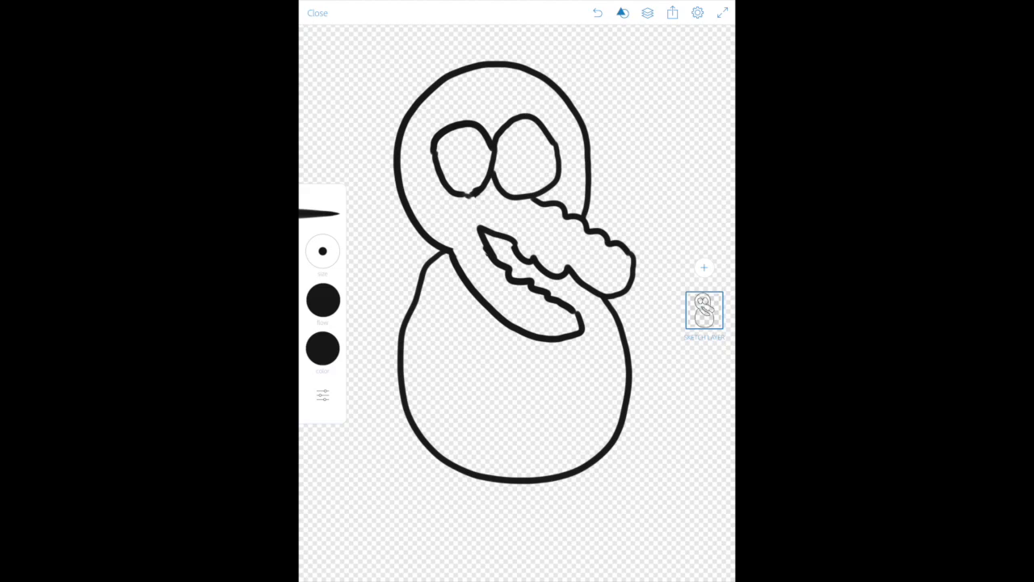
pyautogui.moveTo(582, 472); pyautogui.dragTo(598, 488)
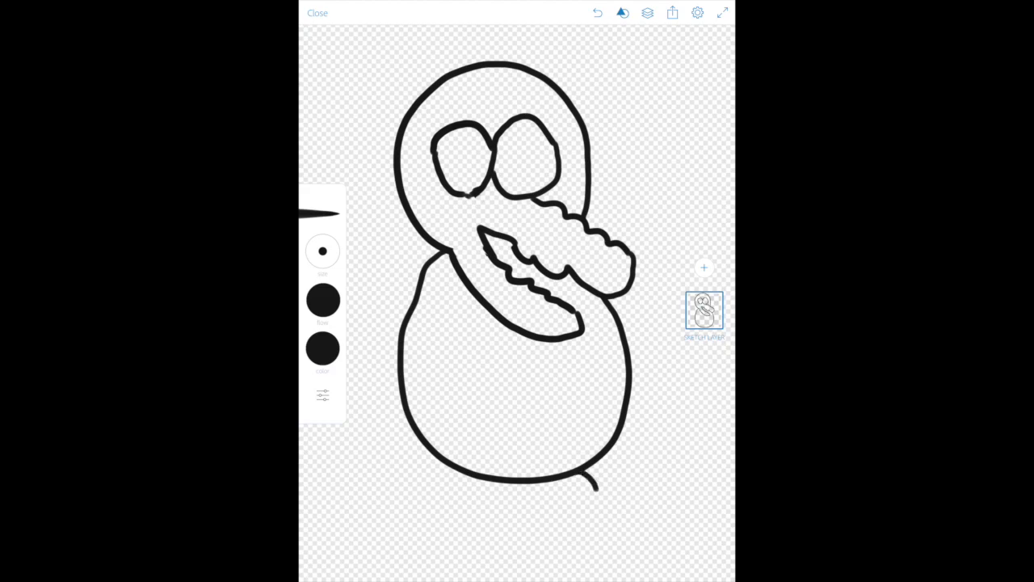
pyautogui.moveTo(598, 485); pyautogui.dragTo(595, 514)
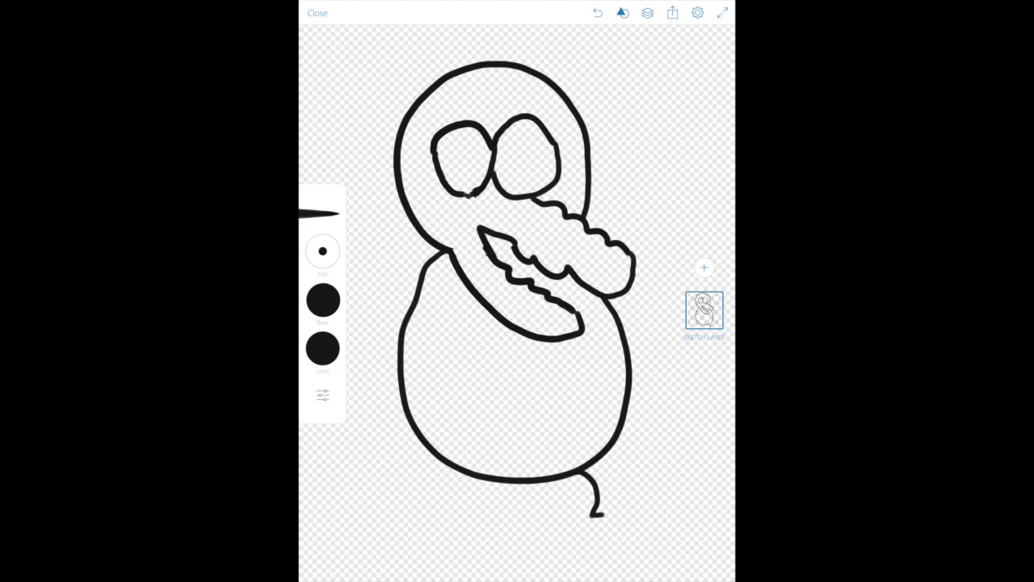
pyautogui.moveTo(598, 485); pyautogui.dragTo(647, 549)
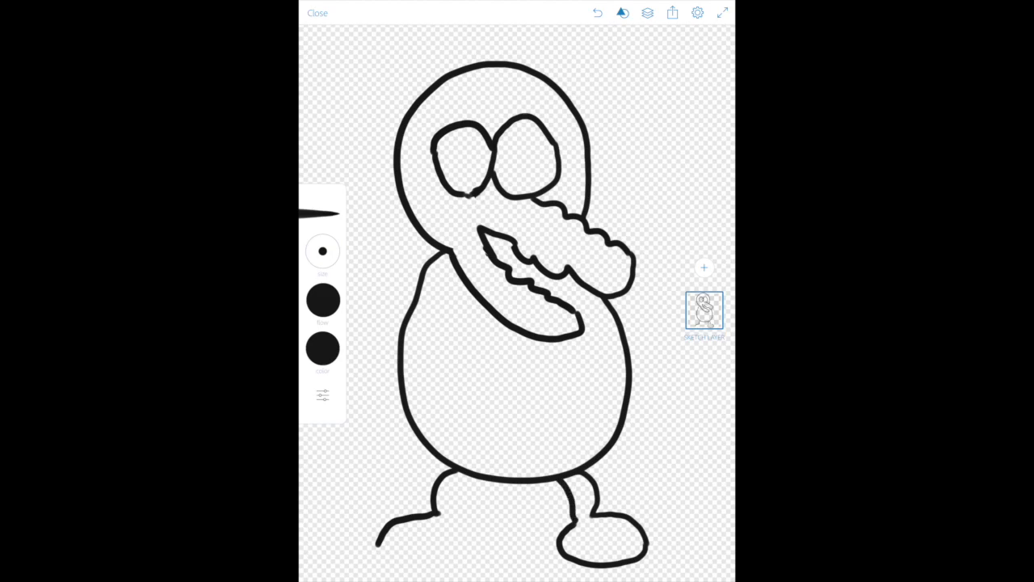
pyautogui.moveTo(380, 542); pyautogui.dragTo(452, 525)
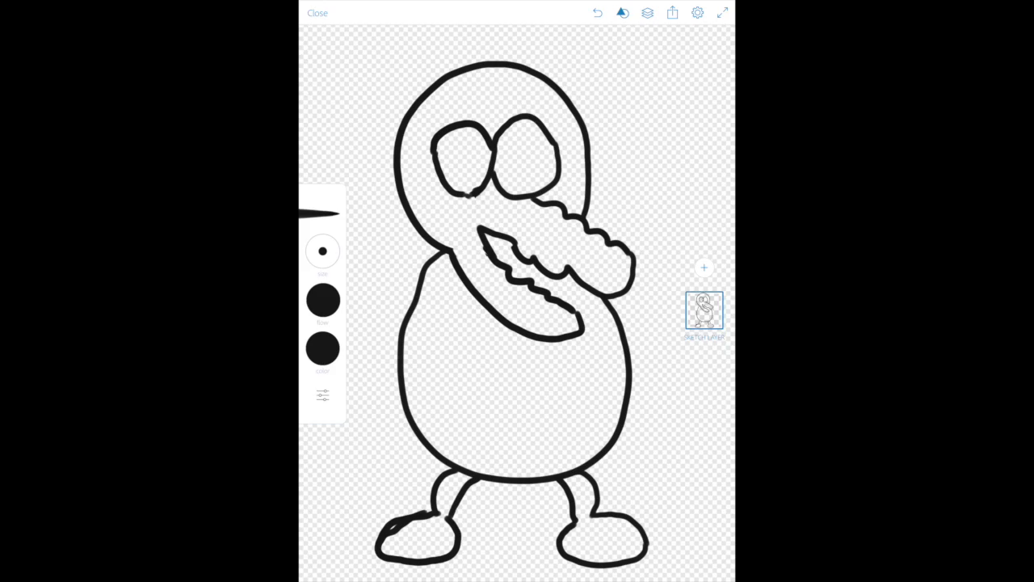
# Step: Draw a thin arm down each side of the body, each ending in a fingered hand
pyautogui.moveTo(629, 346); pyautogui.dragTo(703, 417)
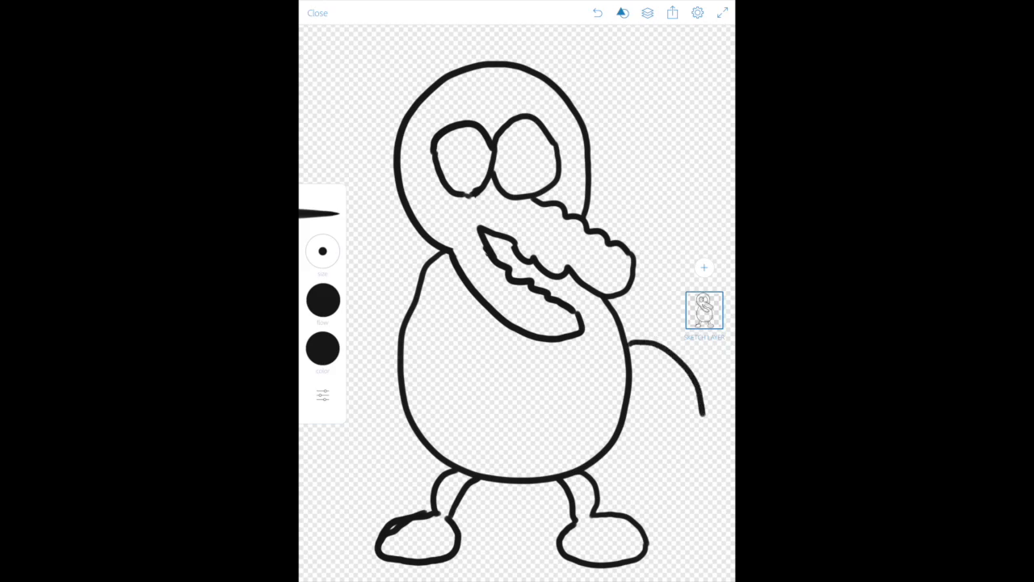
pyautogui.moveTo(646, 348); pyautogui.dragTo(698, 412)
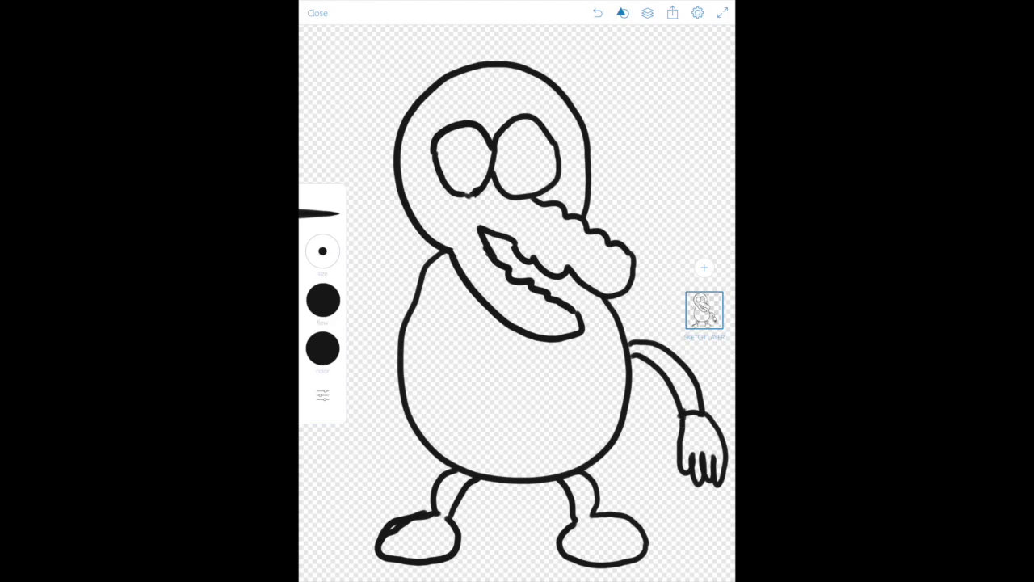
pyautogui.moveTo(404, 320); pyautogui.dragTo(355, 407)
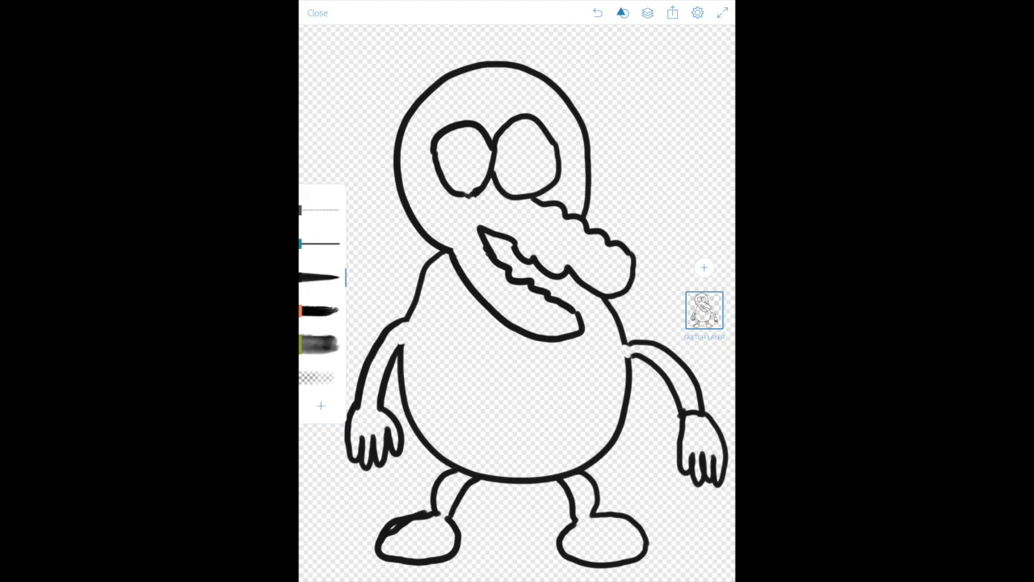
# Step: Draw the rounded shell edge behind the figure and make the main outline layer active
pyautogui.moveTo(385, 235); pyautogui.dragTo(339, 485)
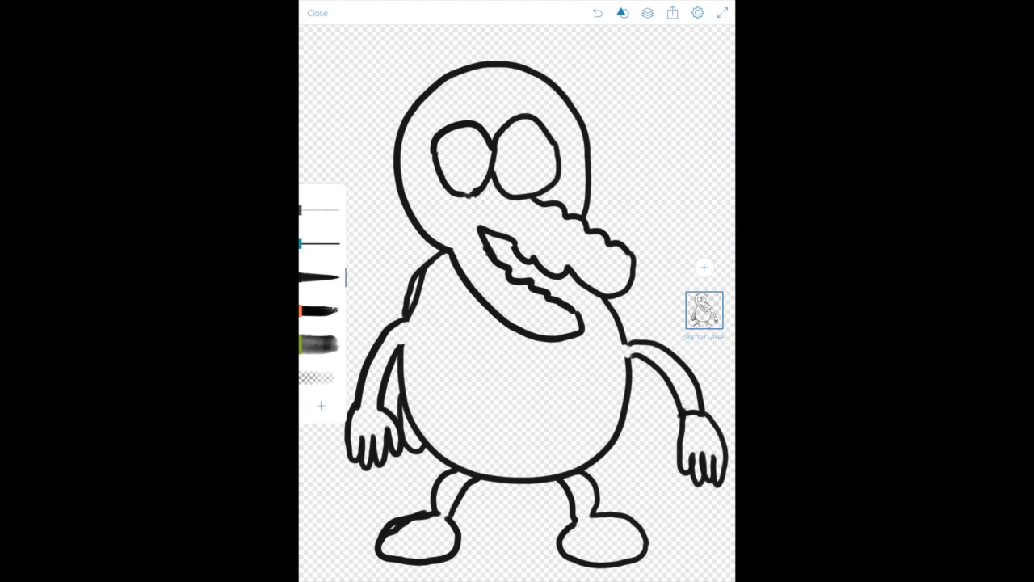
pyautogui.click(705, 239)
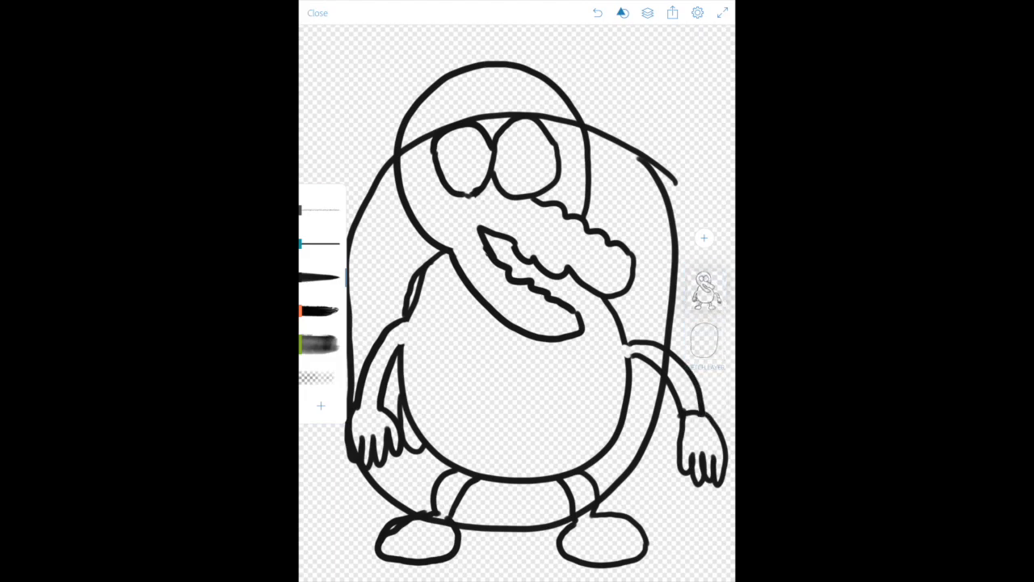
pyautogui.click(704, 281)
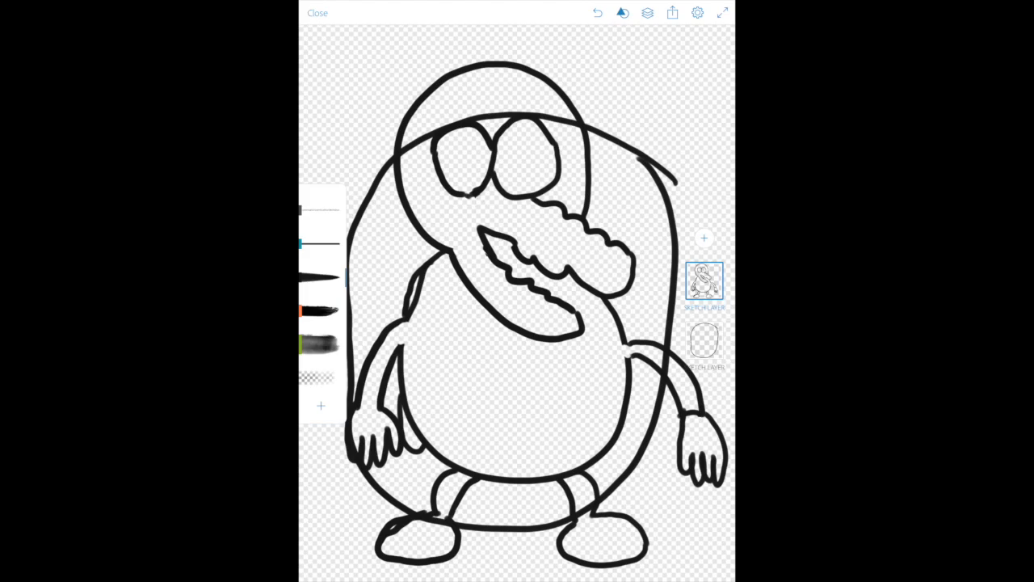
# Step: Remove the stray arc across the head so the shell reads as behind it
pyautogui.click(705, 340)
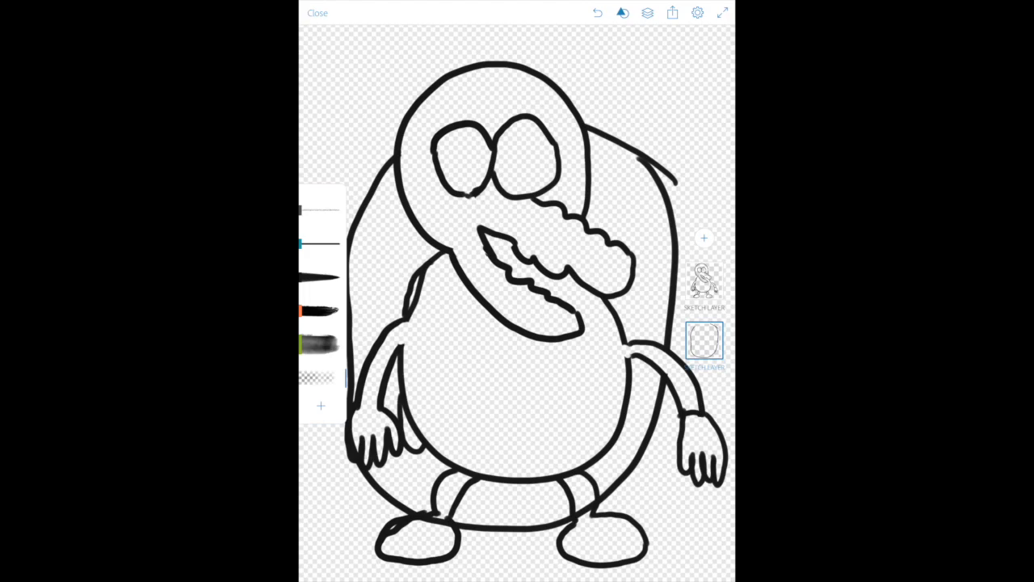
pyautogui.click(436, 517)
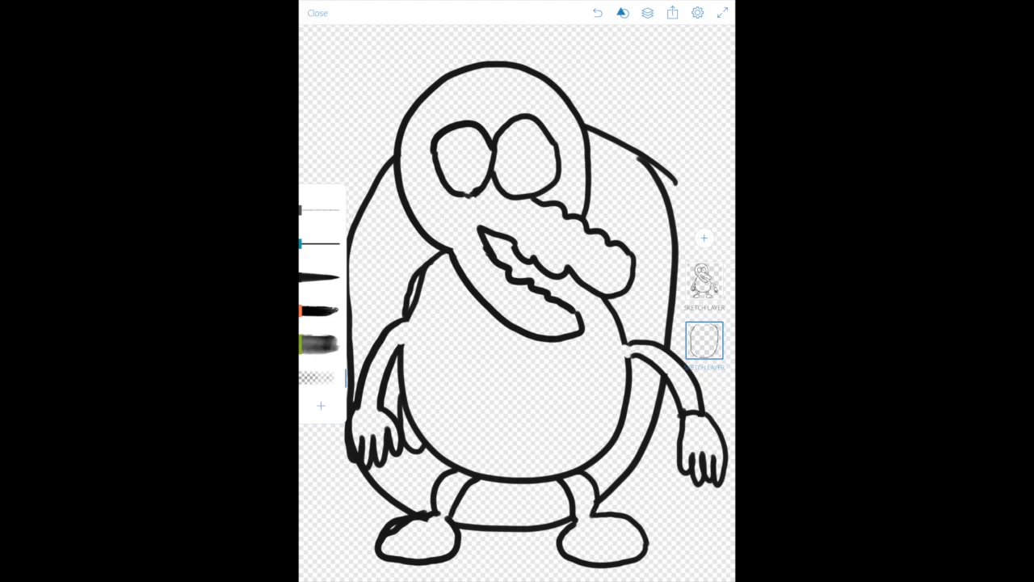
pyautogui.click(705, 282)
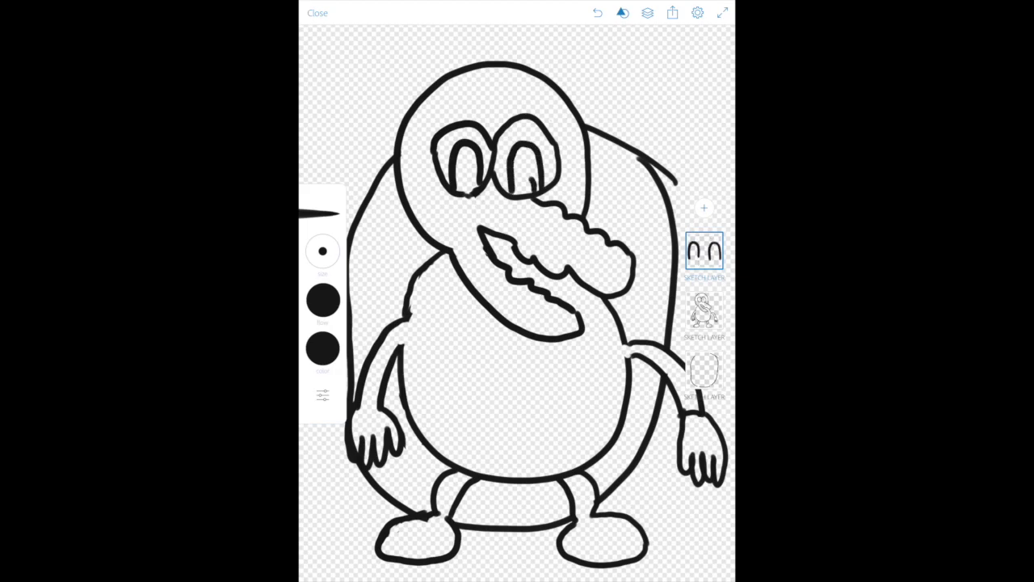
# Step: Dot a pupil into each eye and bring up the add-layer choices
pyautogui.click(524, 180)
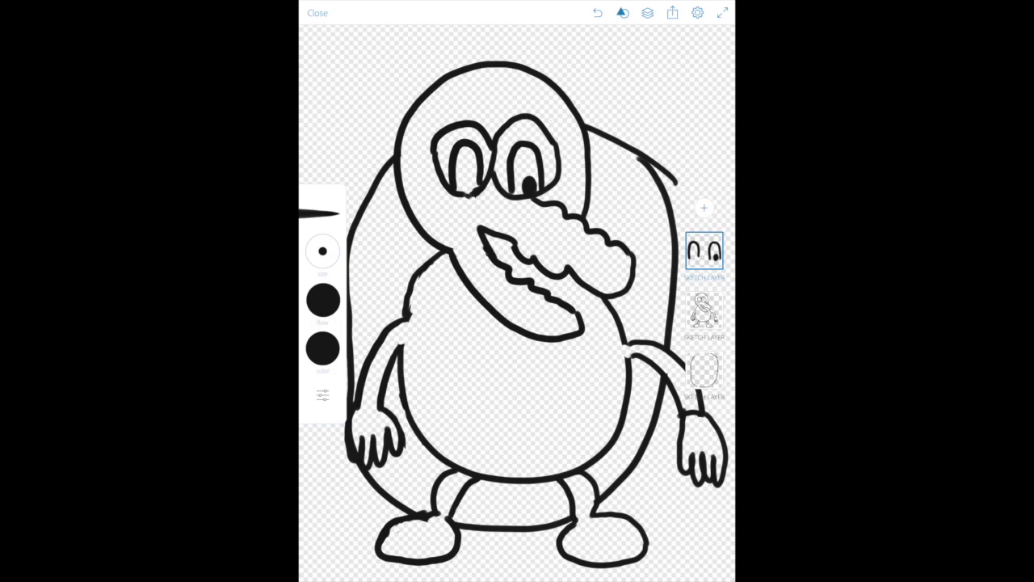
pyautogui.click(469, 185)
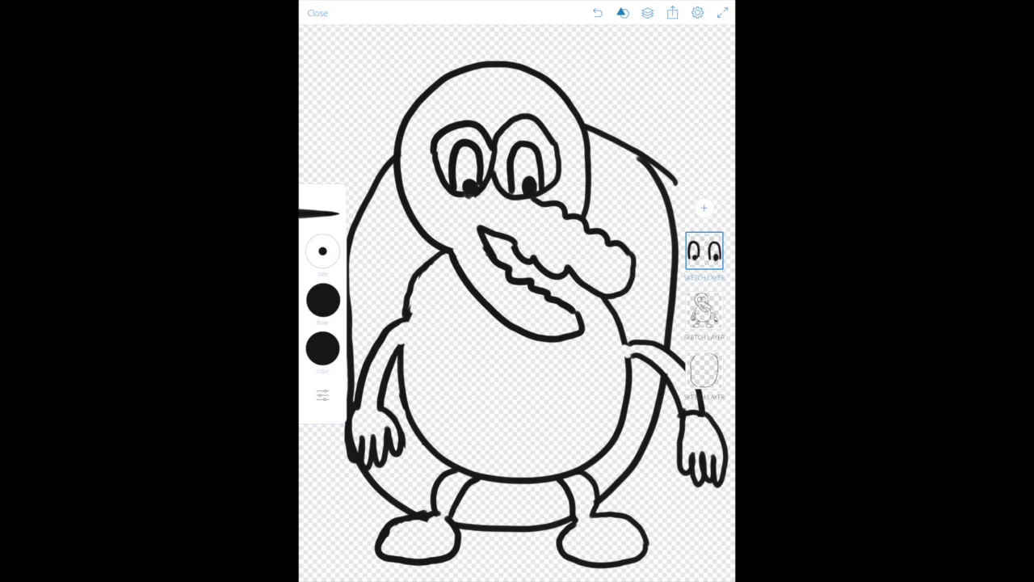
pyautogui.click(705, 209)
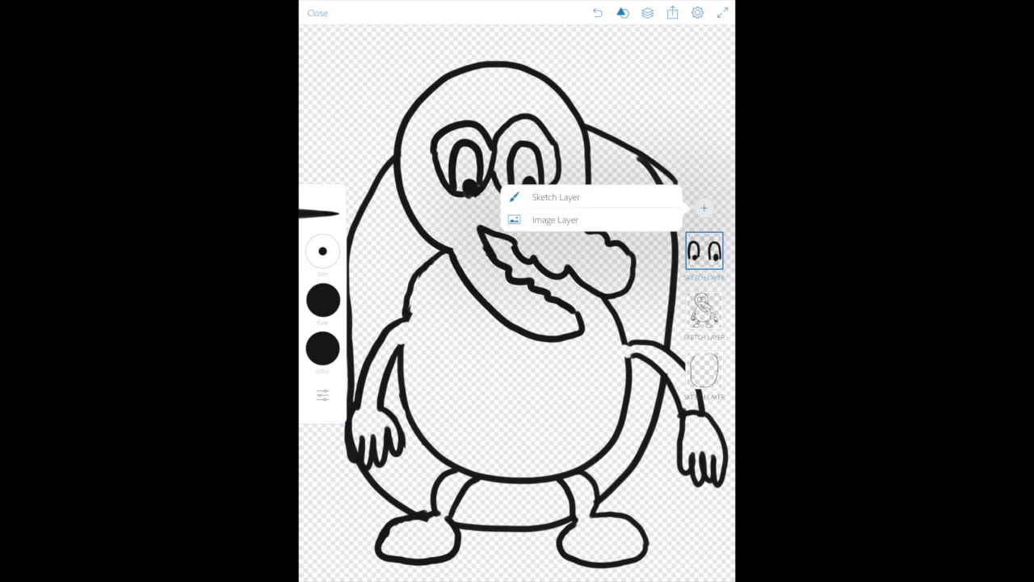
# Step: On a new sketch layer, draw curved band lines across the belly as shell plating
pyautogui.click(556, 198)
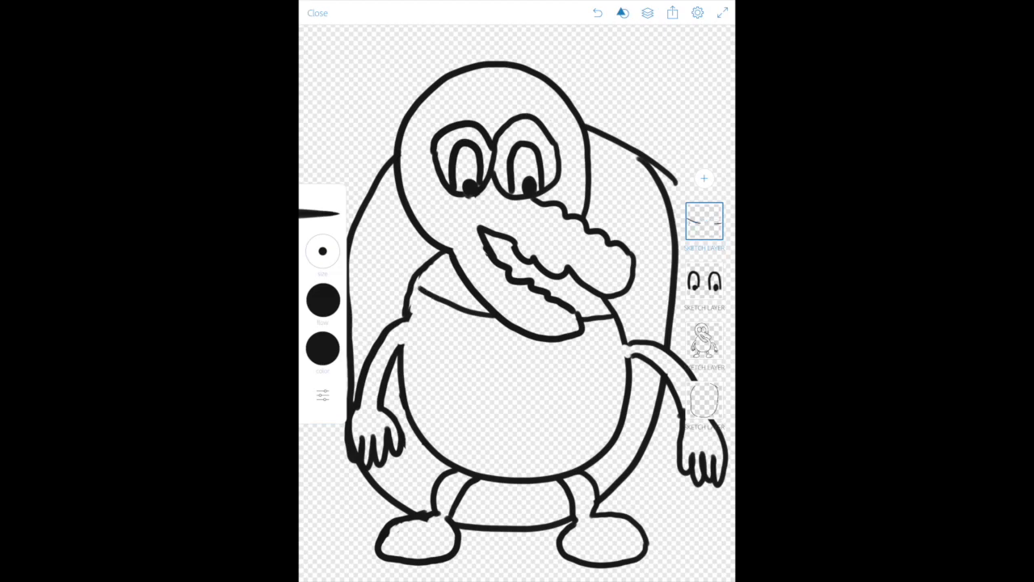
pyautogui.moveTo(417, 315); pyautogui.dragTo(627, 349)
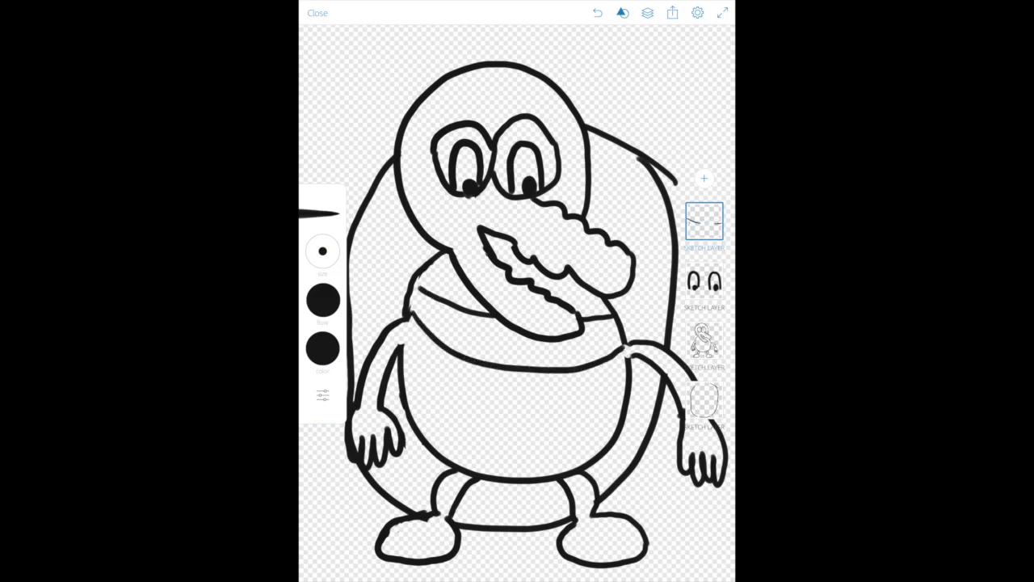
pyautogui.moveTo(404, 364); pyautogui.dragTo(623, 404)
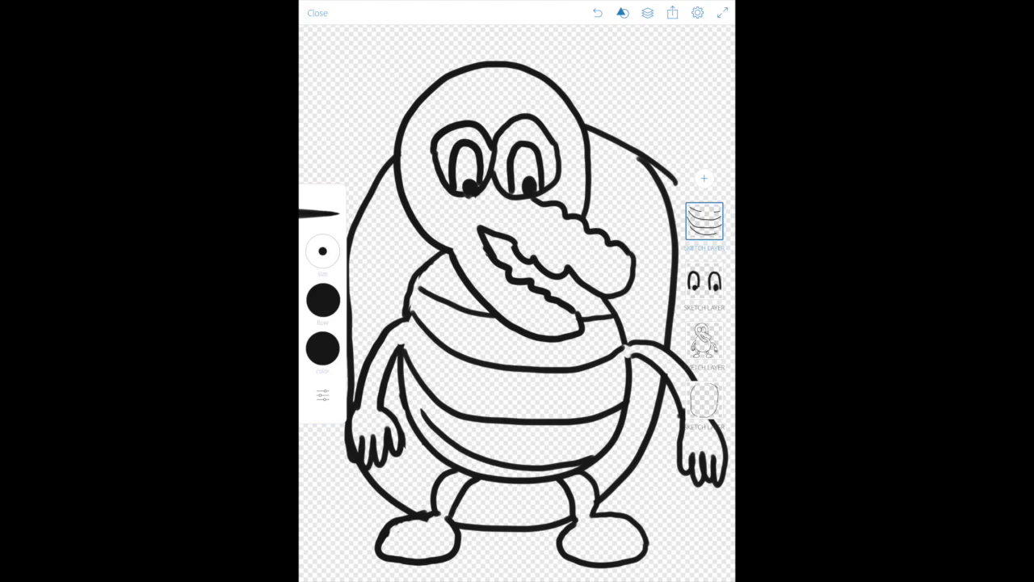
pyautogui.click(705, 178)
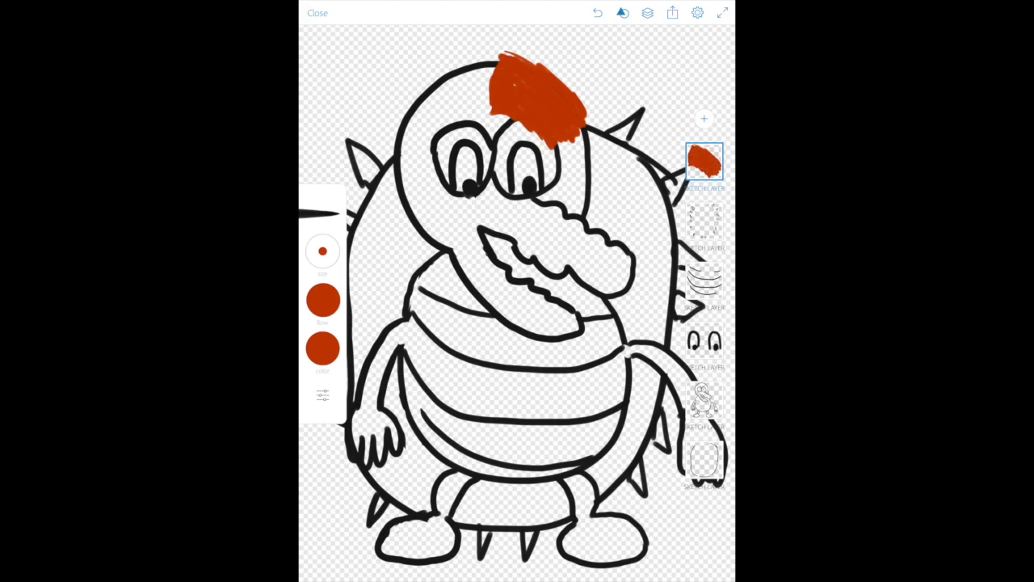
# Step: Add a new blank layer for the coloured hair and spikes
pyautogui.click(705, 120)
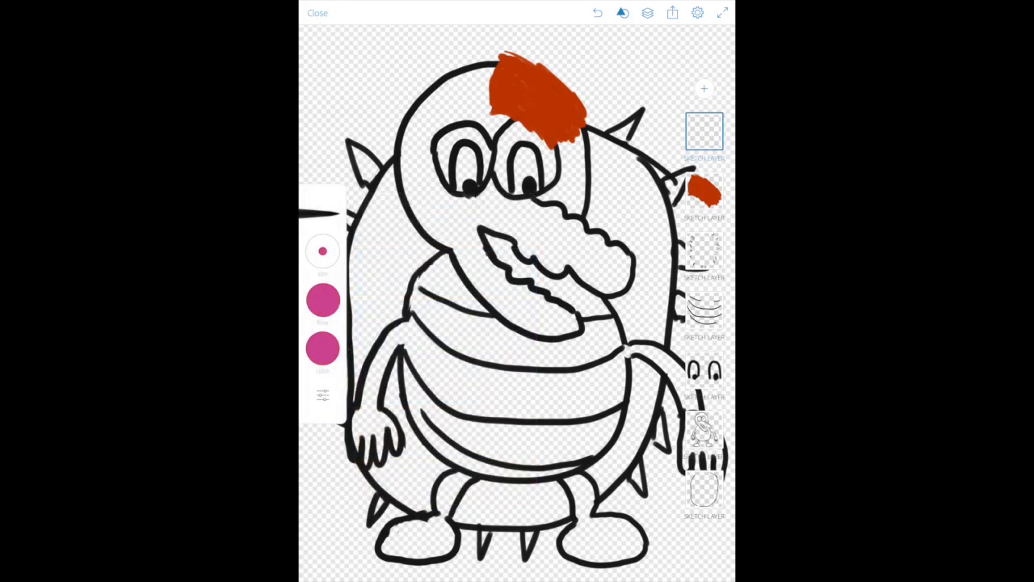
# Step: Fill both eyes pink on their own layer, undoing and redoing until it sits under the outlines
pyautogui.moveTo(520, 175); pyautogui.dragTo(525, 186)
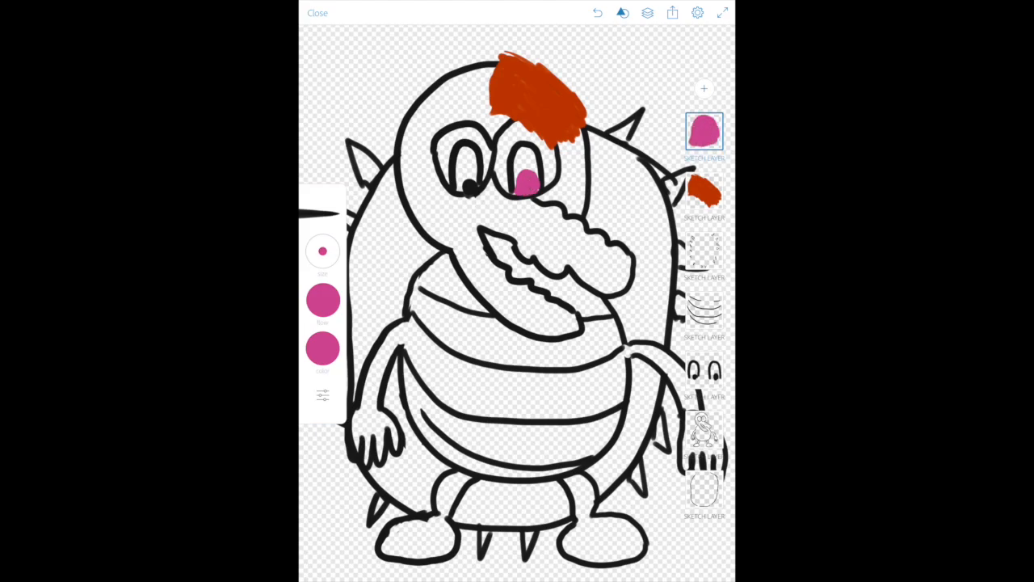
pyautogui.click(470, 183)
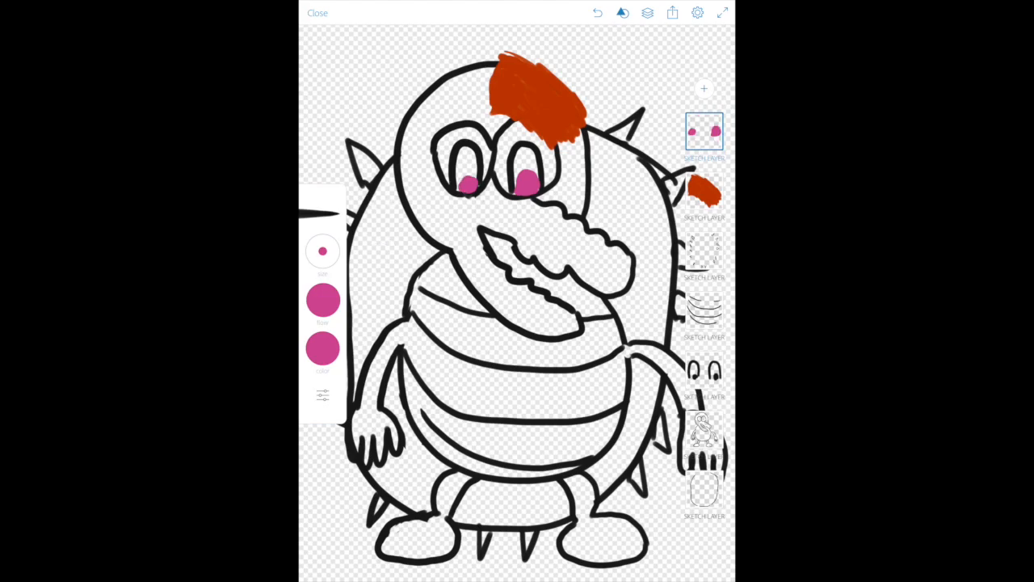
pyautogui.click(323, 348)
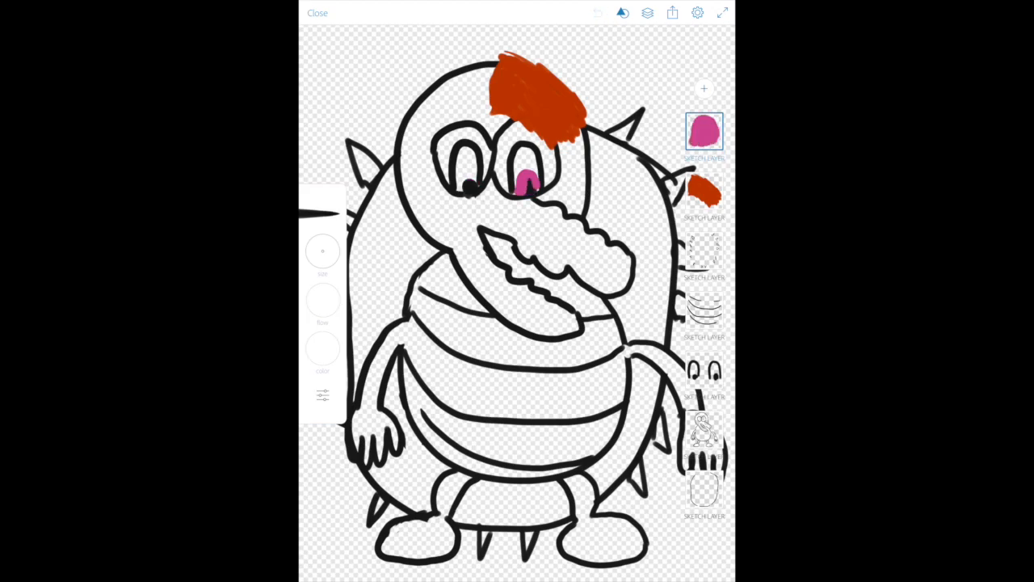
pyautogui.click(598, 13)
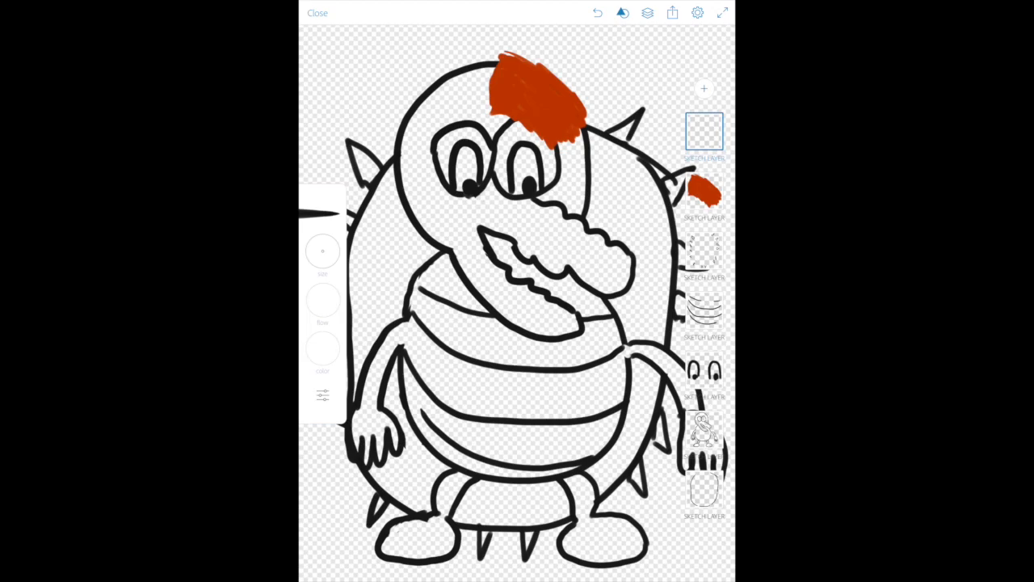
pyautogui.click(324, 355)
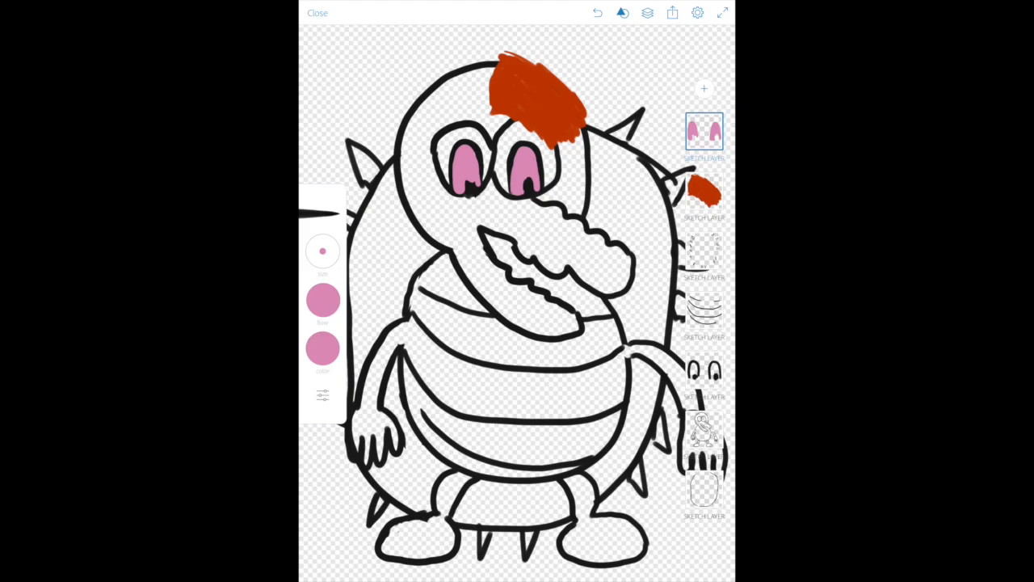
pyautogui.click(323, 346)
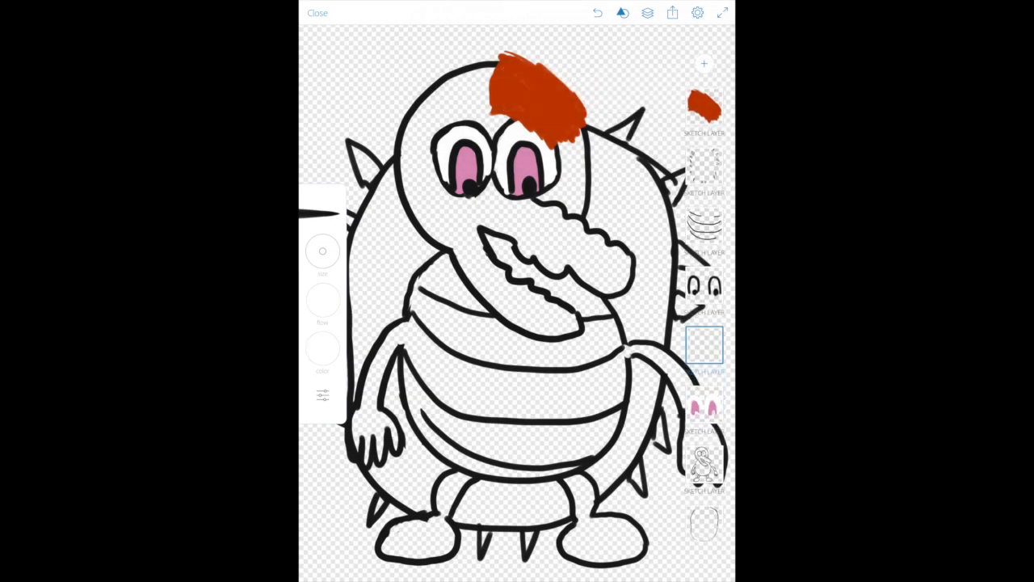
# Step: Colour the snout, head and arms yellow, discarding a too-pale first attempt
pyautogui.click(323, 351)
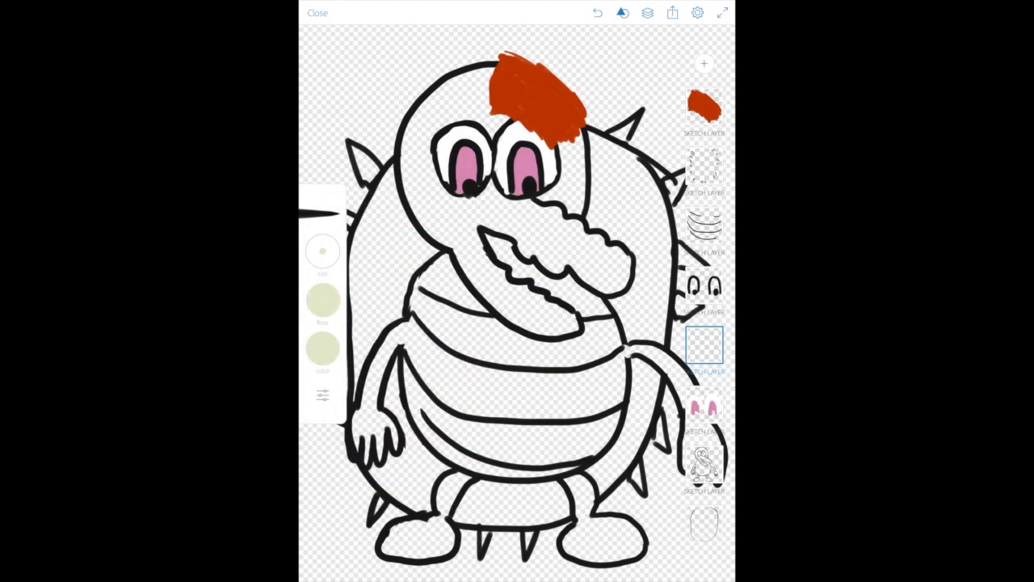
pyautogui.moveTo(324, 251); pyautogui.dragTo(380, 246)
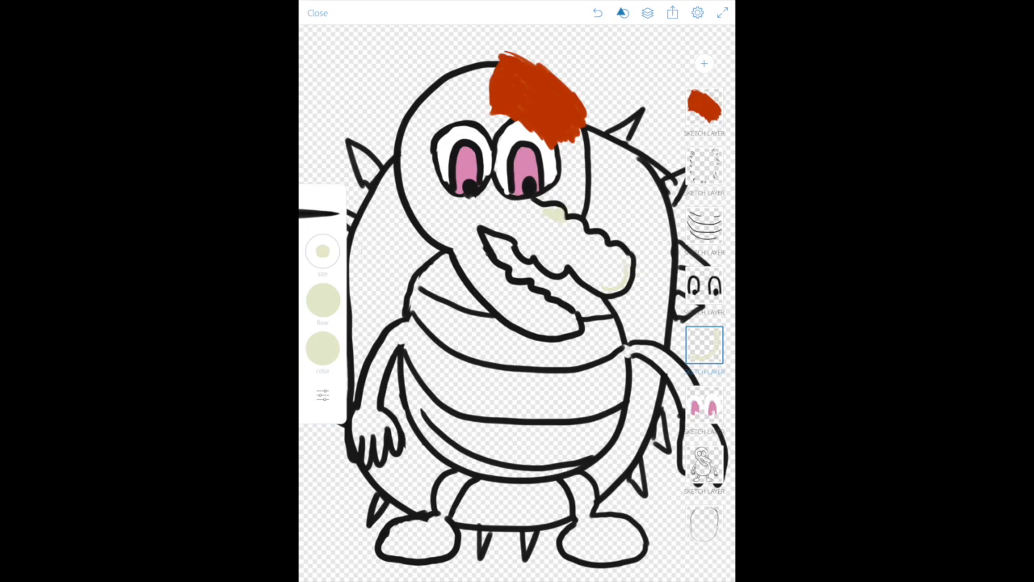
pyautogui.click(598, 13)
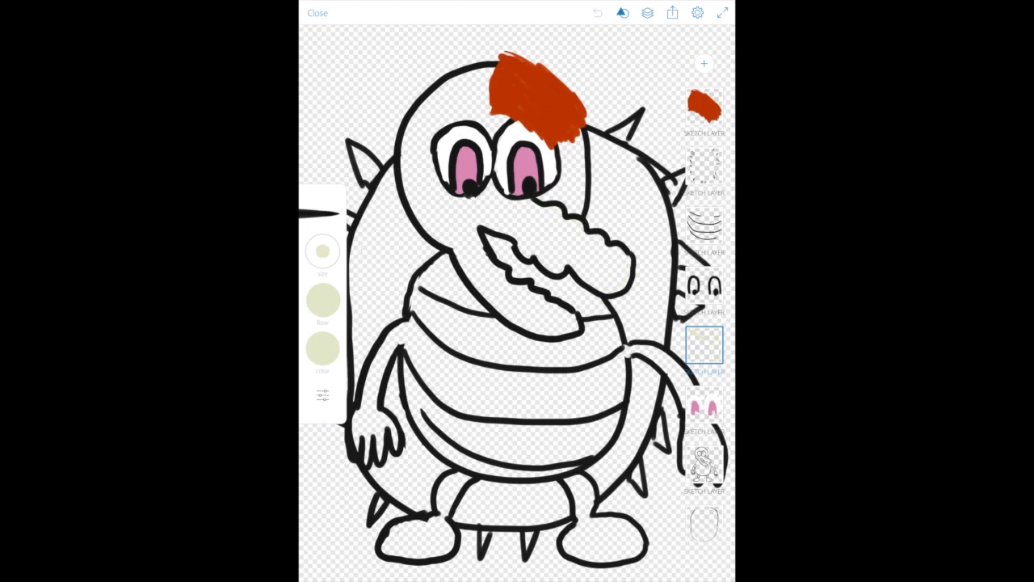
pyautogui.click(324, 348)
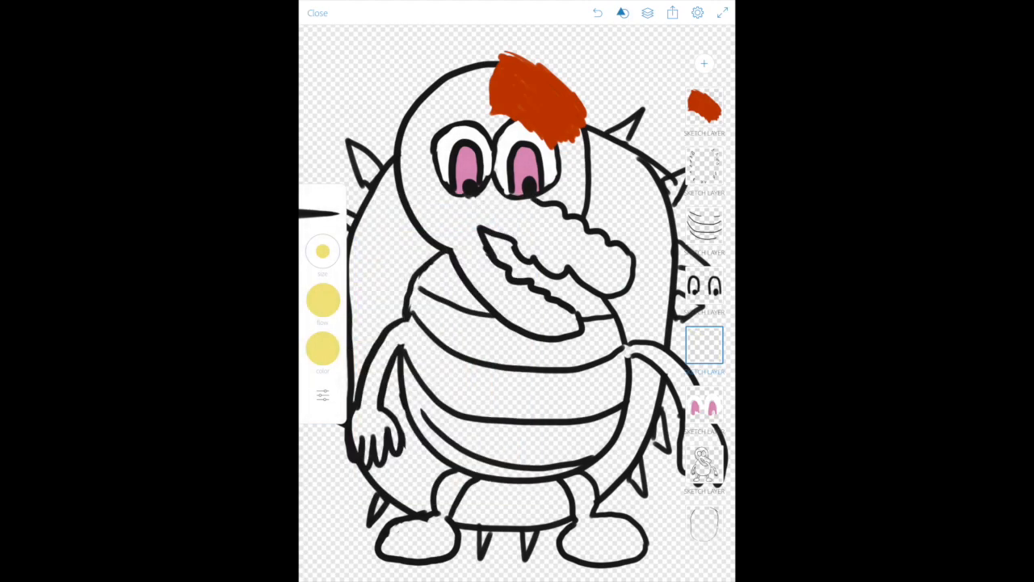
pyautogui.moveTo(541, 320); pyautogui.dragTo(565, 323)
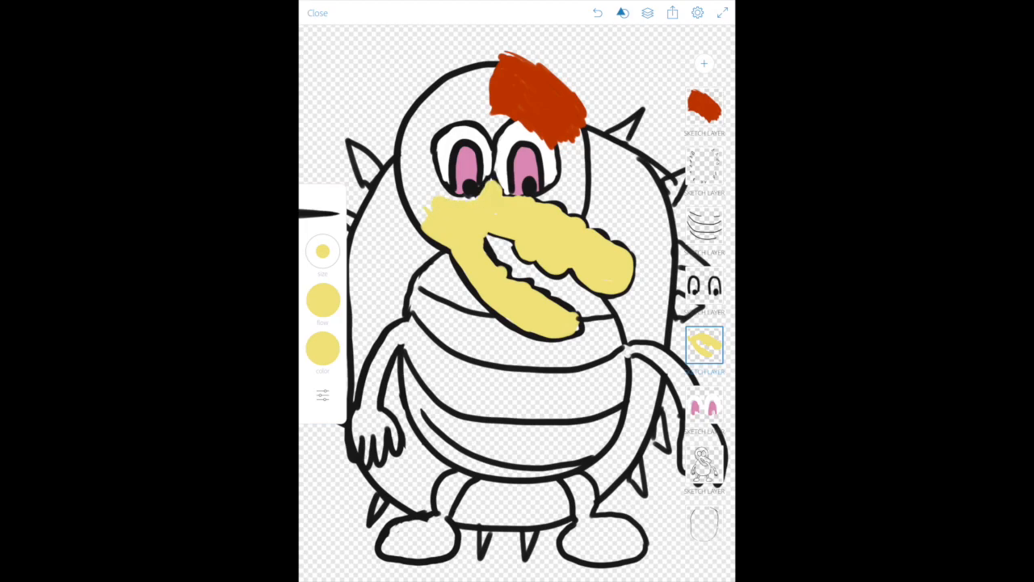
pyautogui.moveTo(453, 202); pyautogui.dragTo(436, 145)
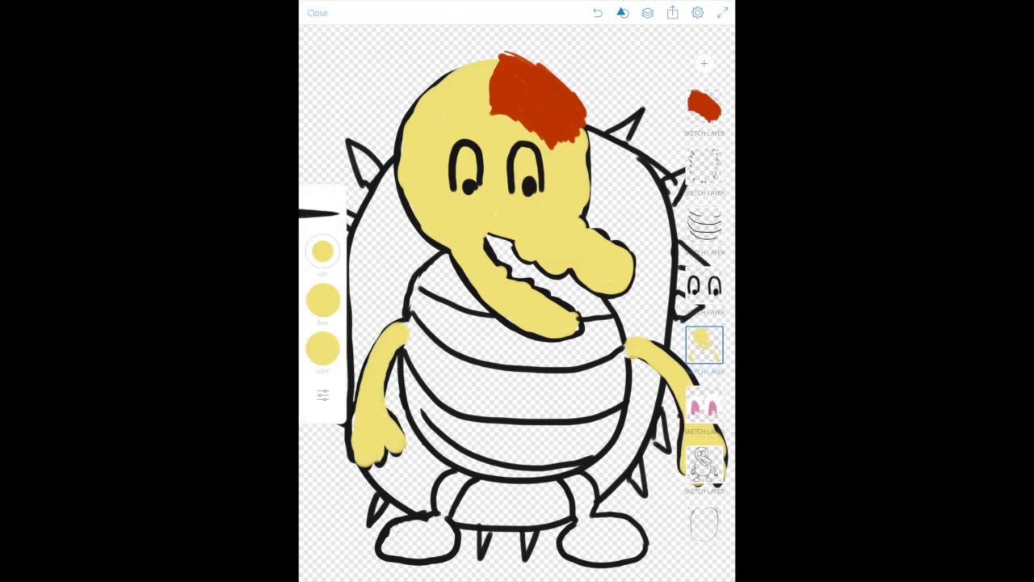
# Step: Fill the belly plates pale green and the legs and feet yellow, with the pink eyes on top
pyautogui.click(323, 348)
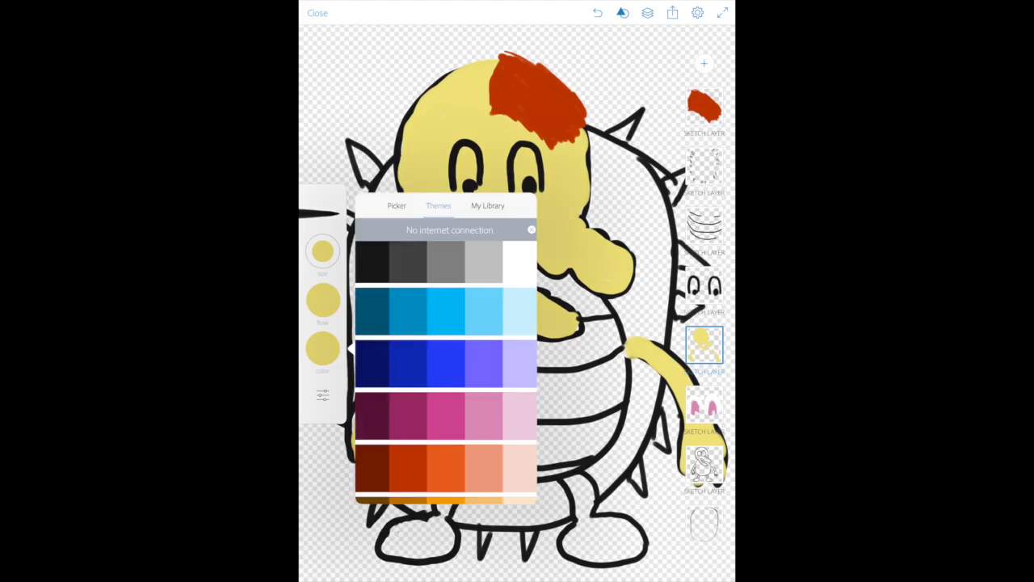
pyautogui.scroll(-3)
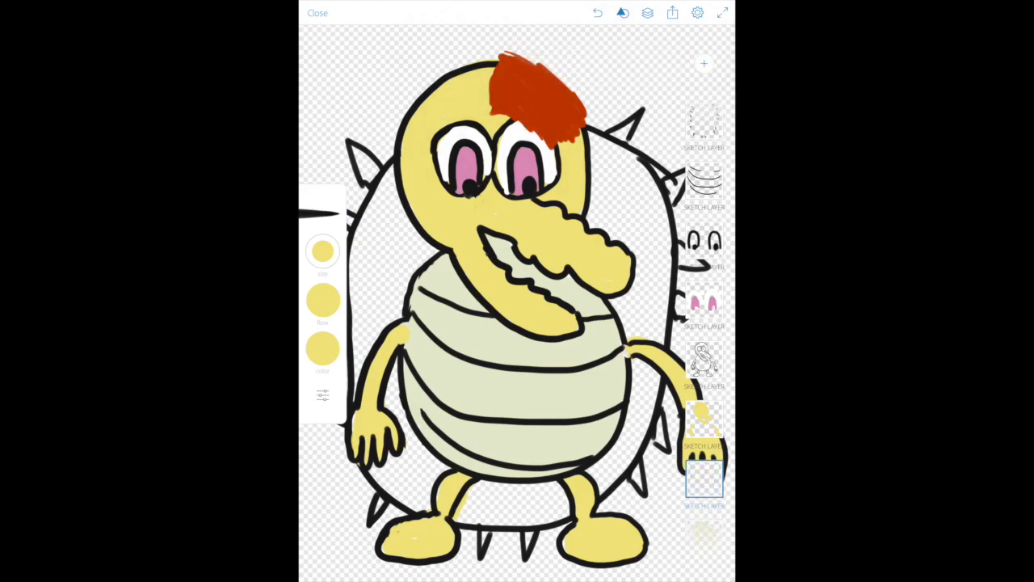
# Step: Fill the back shell behind the body dark green, then switch the paint colour to red
pyautogui.click(323, 348)
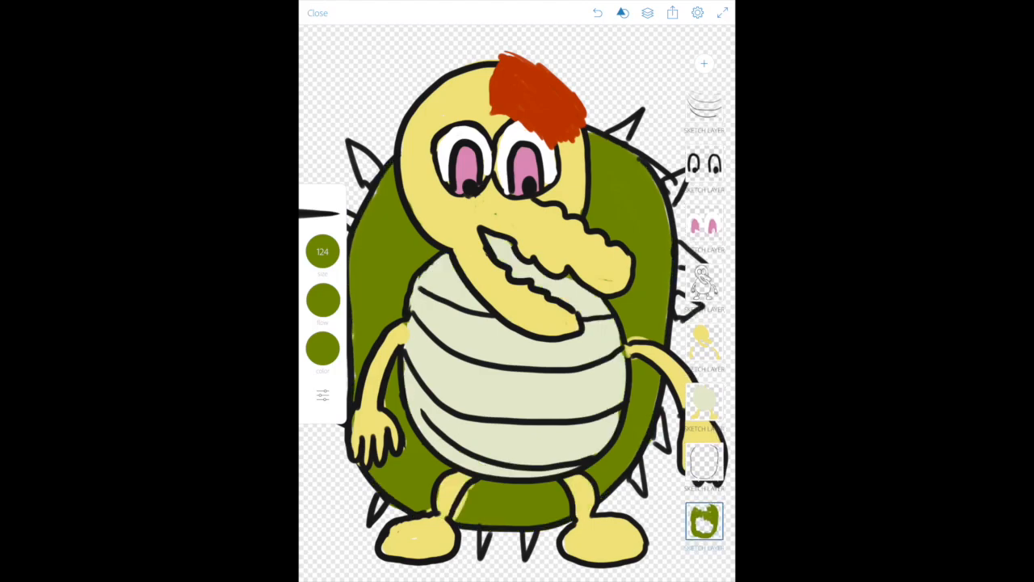
pyautogui.click(324, 349)
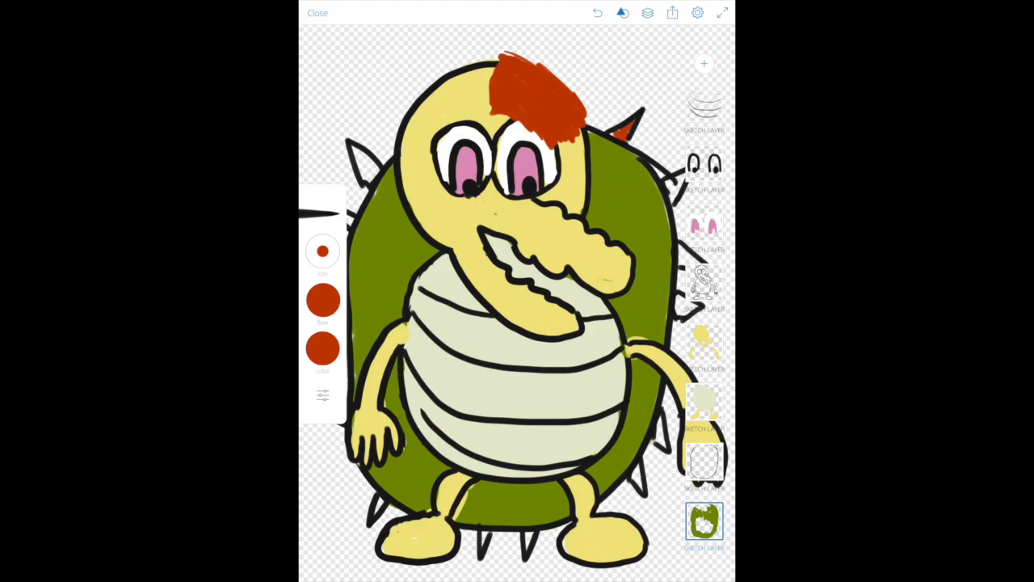
# Step: Paint every spike ringing the shell red, then switch the paint colour to black
pyautogui.click(705, 63)
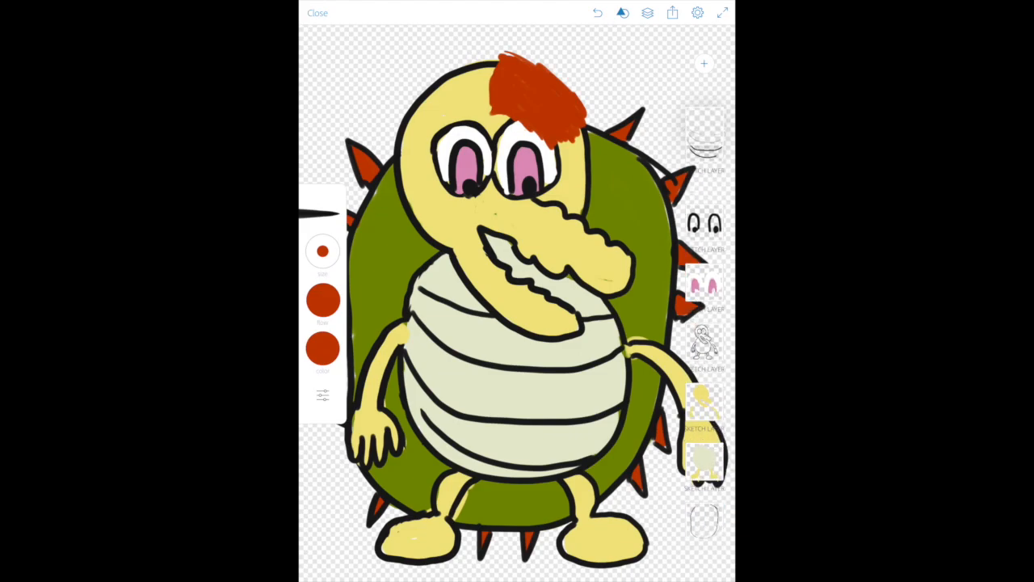
pyautogui.click(324, 348)
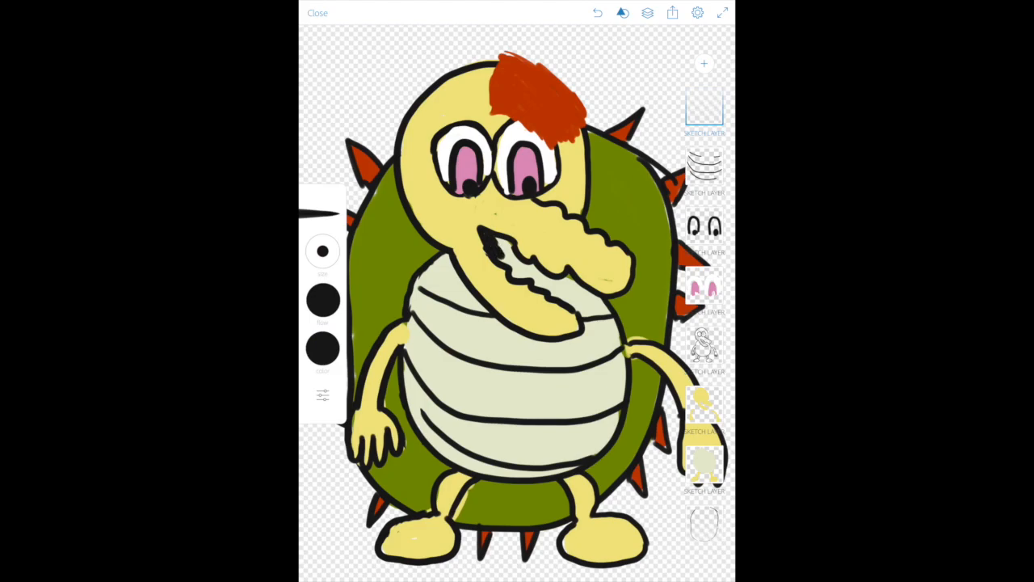
# Step: Fill the inside of the open mouth black on its own layer
pyautogui.click(504, 256)
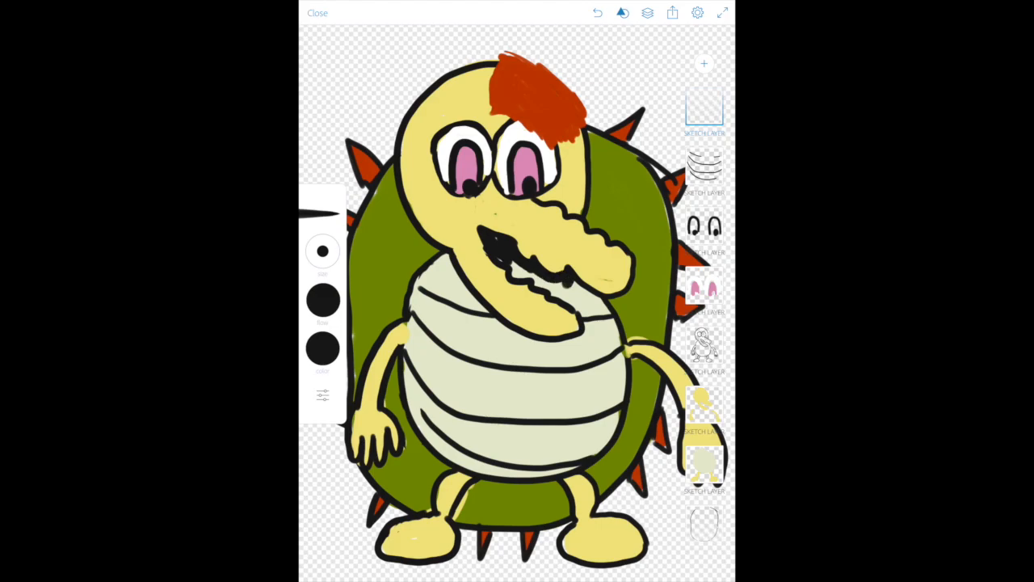
pyautogui.moveTo(501, 258); pyautogui.dragTo(565, 291)
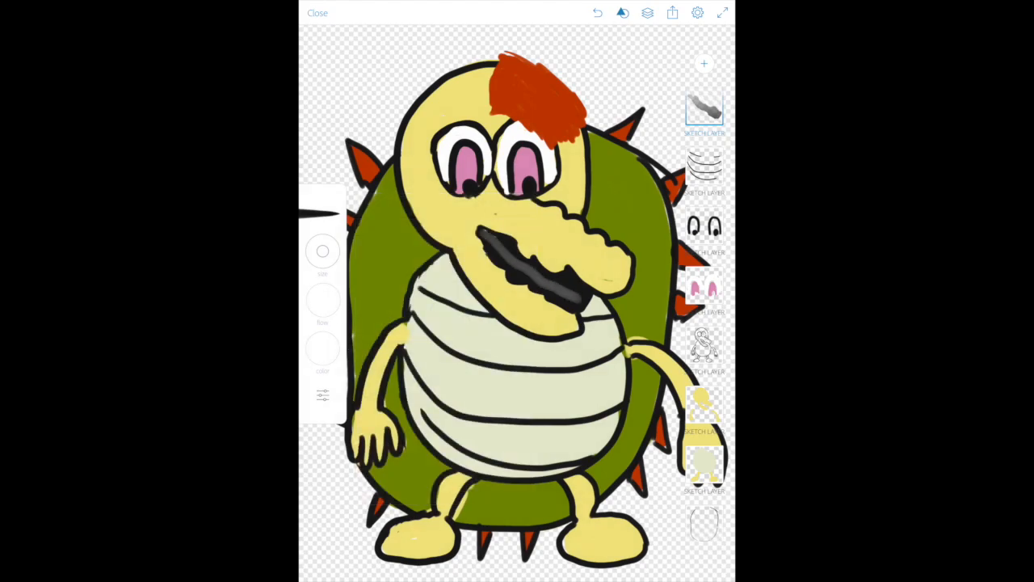
pyautogui.click(705, 64)
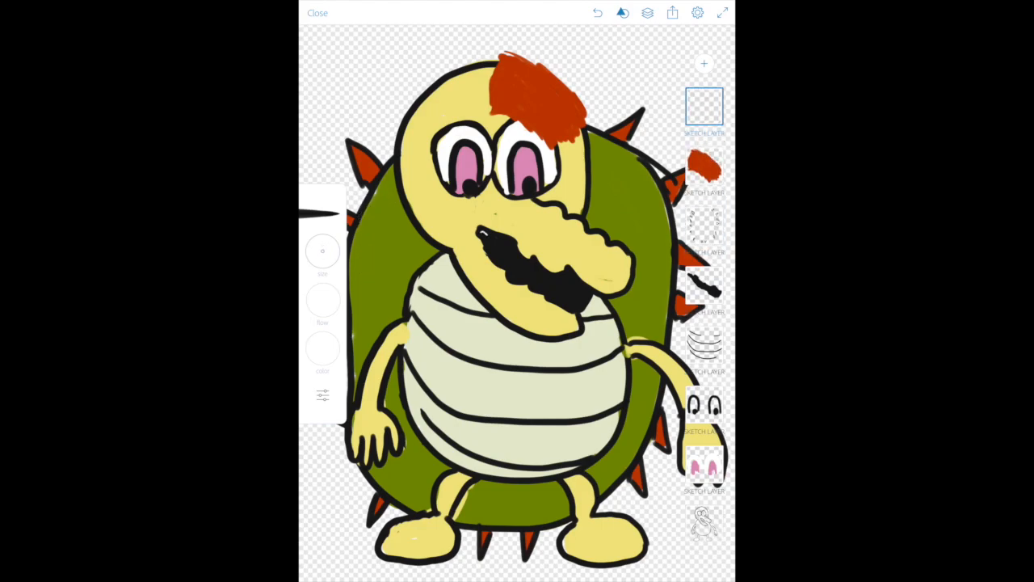
# Step: Draw white tooth lines across the black mouth and thicken them at the upper left
pyautogui.moveTo(485, 234); pyautogui.dragTo(582, 304)
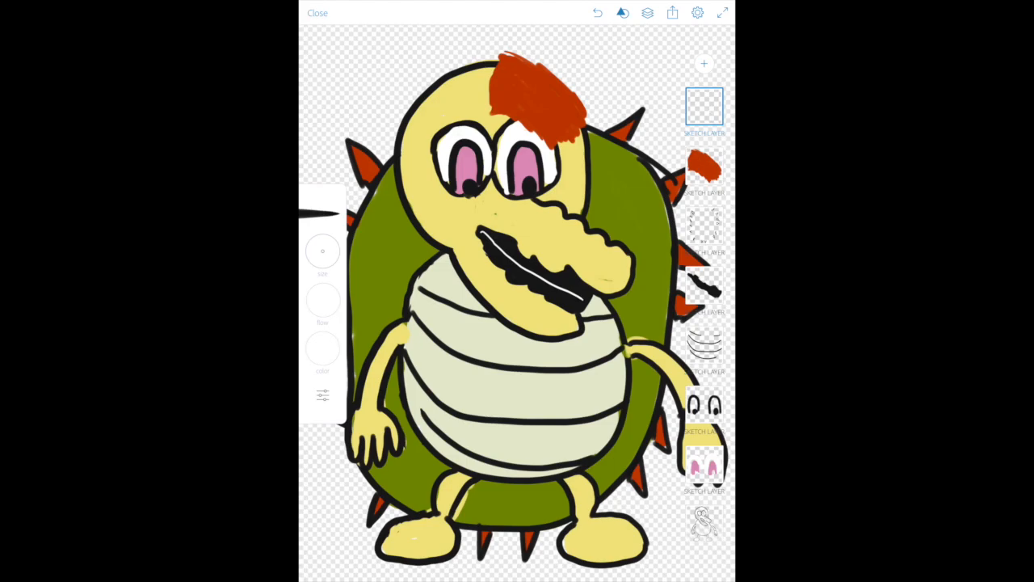
pyautogui.moveTo(498, 243); pyautogui.dragTo(525, 283)
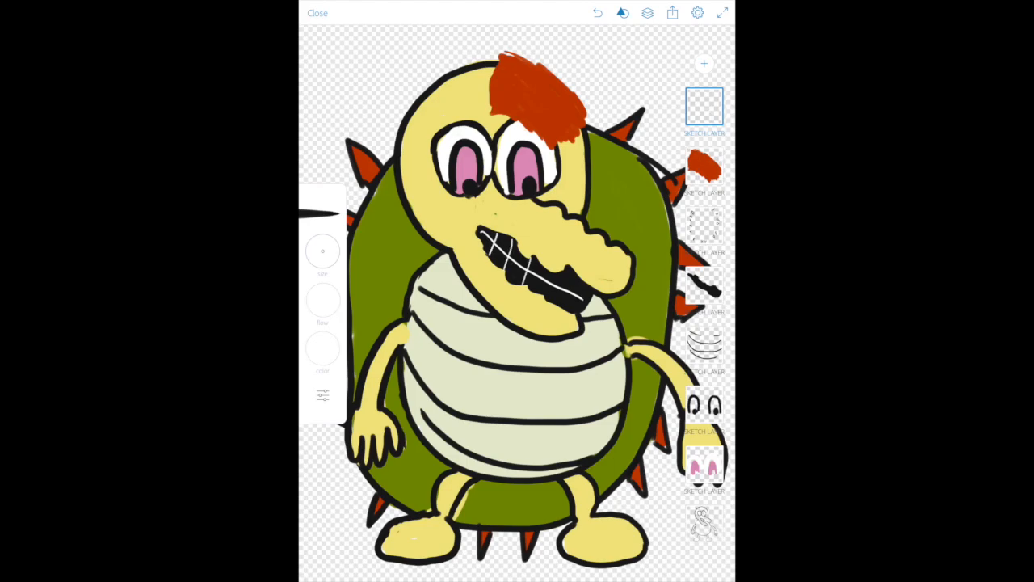
pyautogui.moveTo(543, 266); pyautogui.dragTo(566, 310)
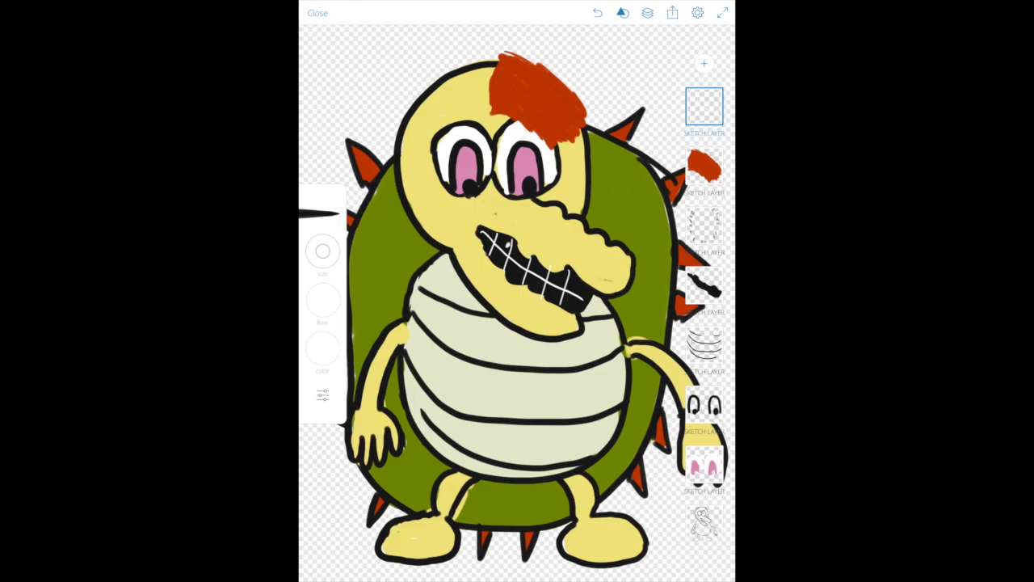
pyautogui.moveTo(477, 242); pyautogui.dragTo(517, 230)
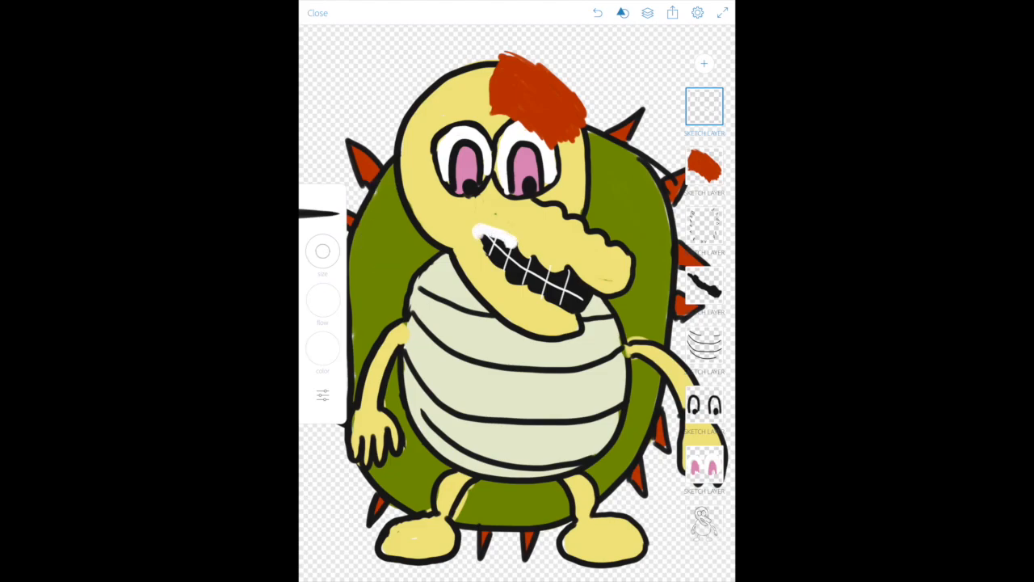
pyautogui.moveTo(485, 242); pyautogui.dragTo(553, 299)
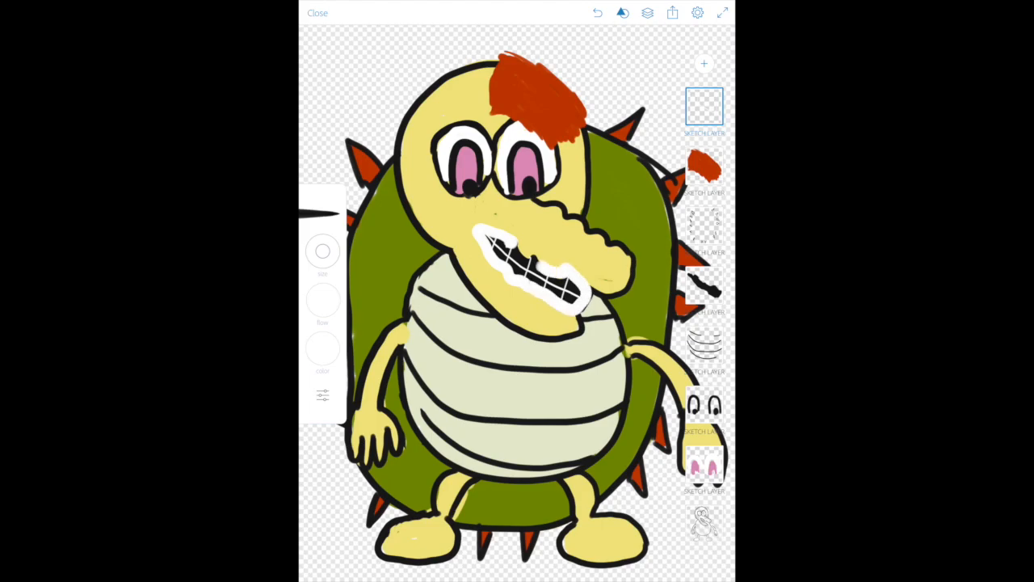
# Step: Paint the mouth solid white and divide it into teeth with black grid lines
pyautogui.moveTo(493, 243); pyautogui.dragTo(573, 291)
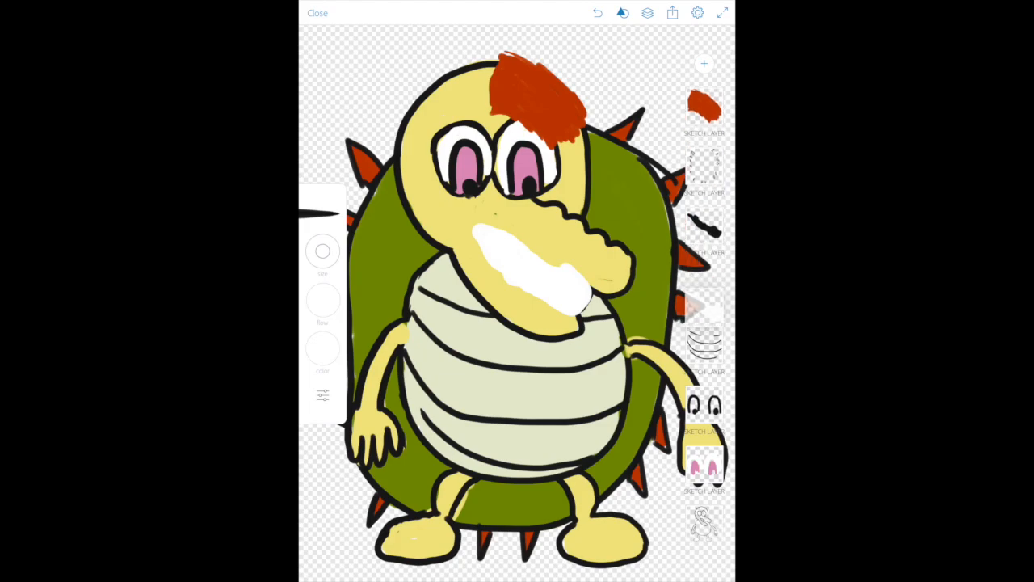
pyautogui.moveTo(498, 245); pyautogui.dragTo(582, 299)
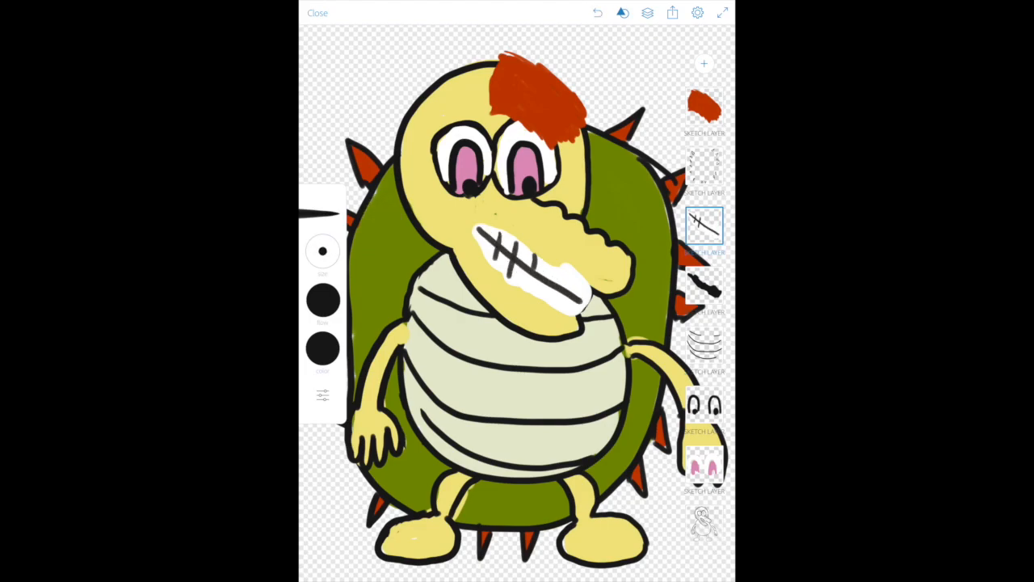
pyautogui.moveTo(493, 250); pyautogui.dragTo(558, 291)
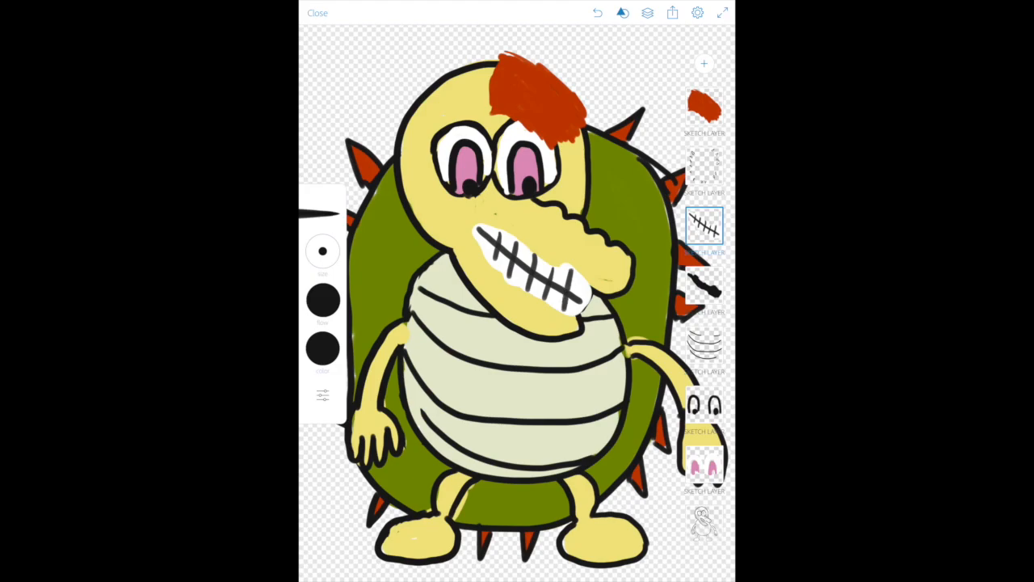